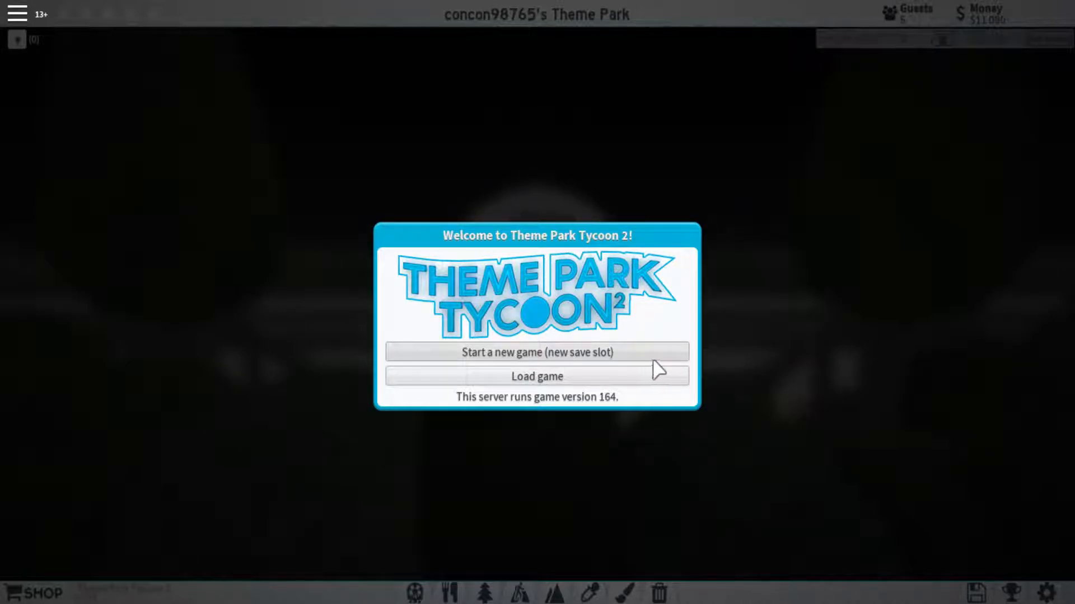
pyautogui.moveTo(533, 359)
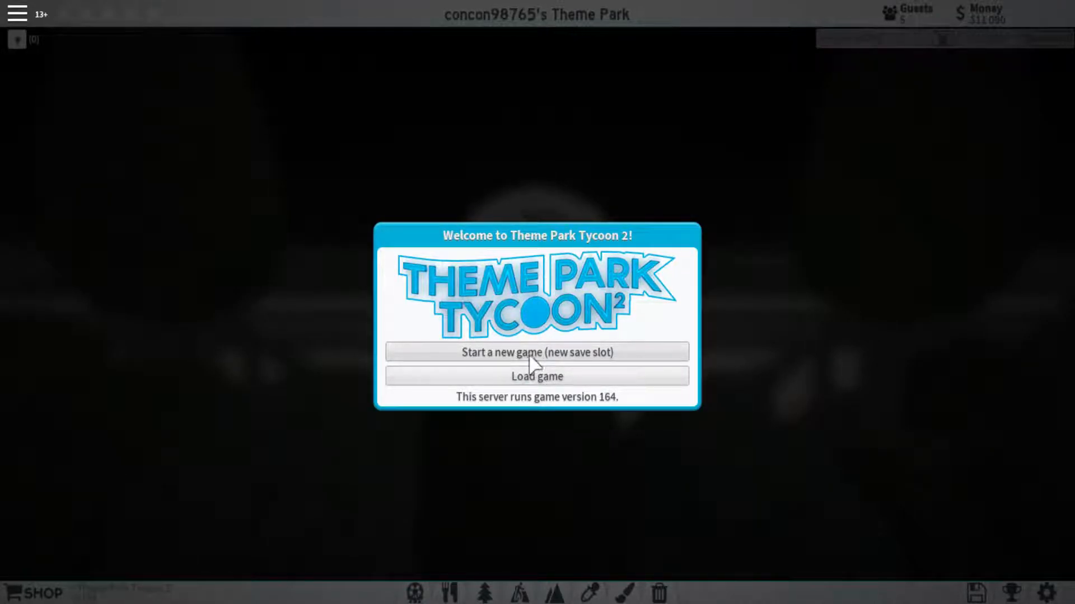
pyautogui.moveTo(579, 359)
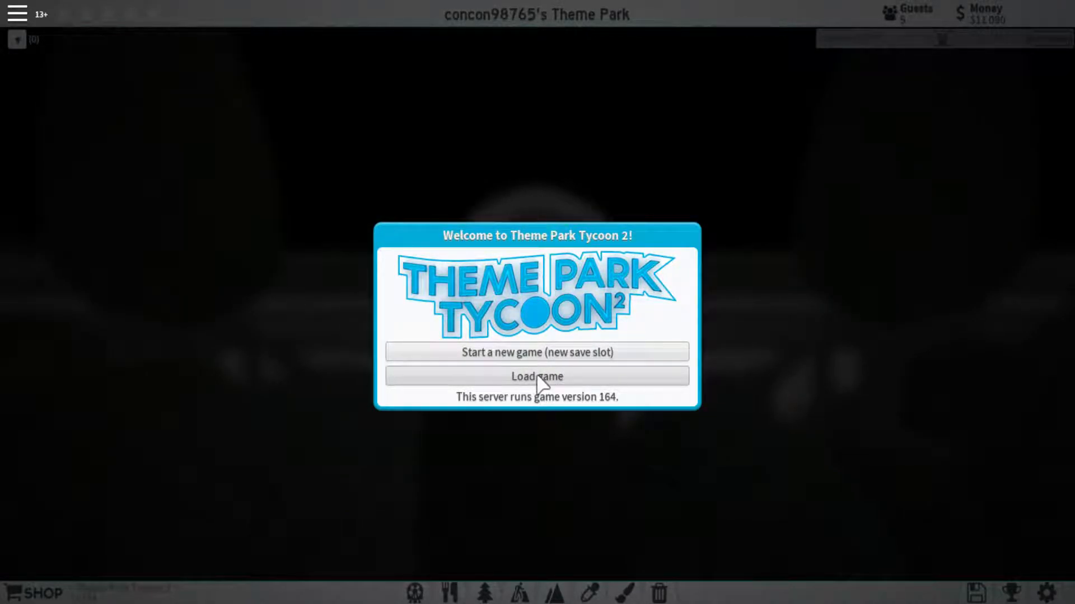
# Load the saved tutorial park and dismiss the Changelog window.
pyautogui.click(536, 377)
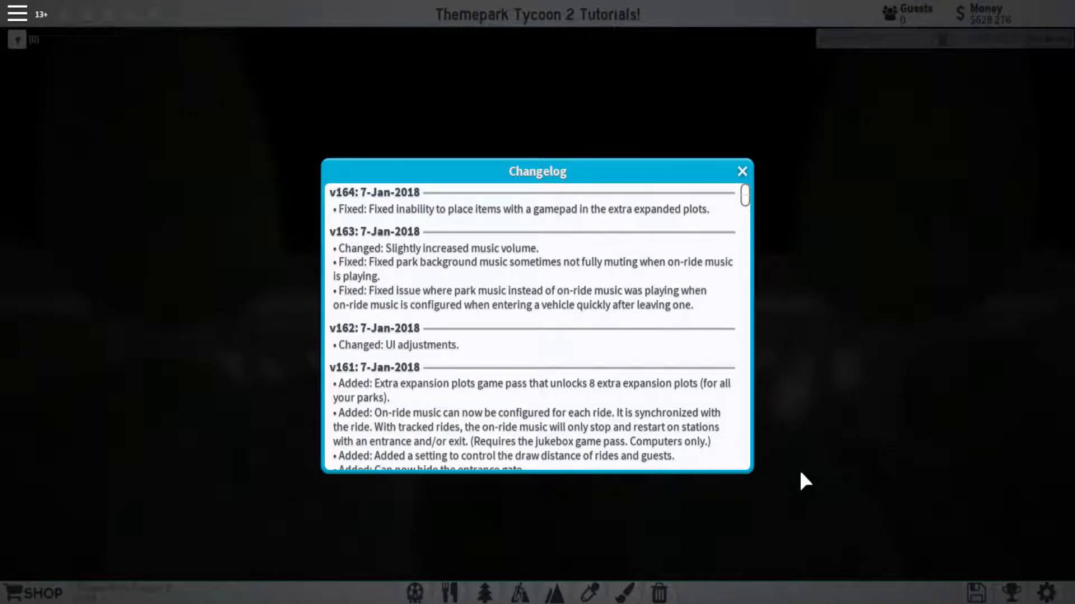
pyautogui.click(741, 171)
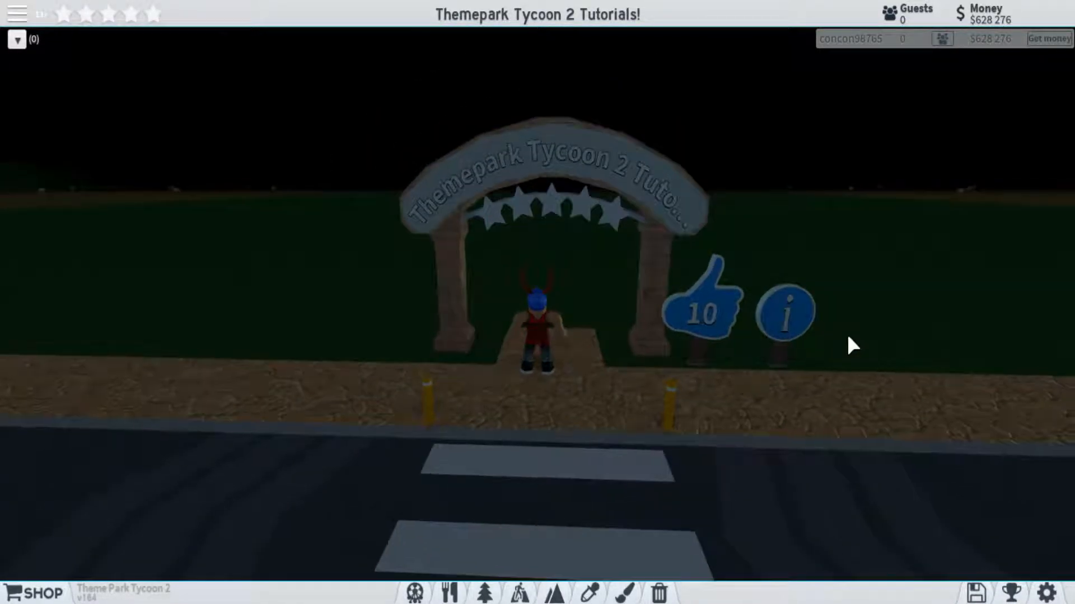
pyautogui.moveTo(786, 313)
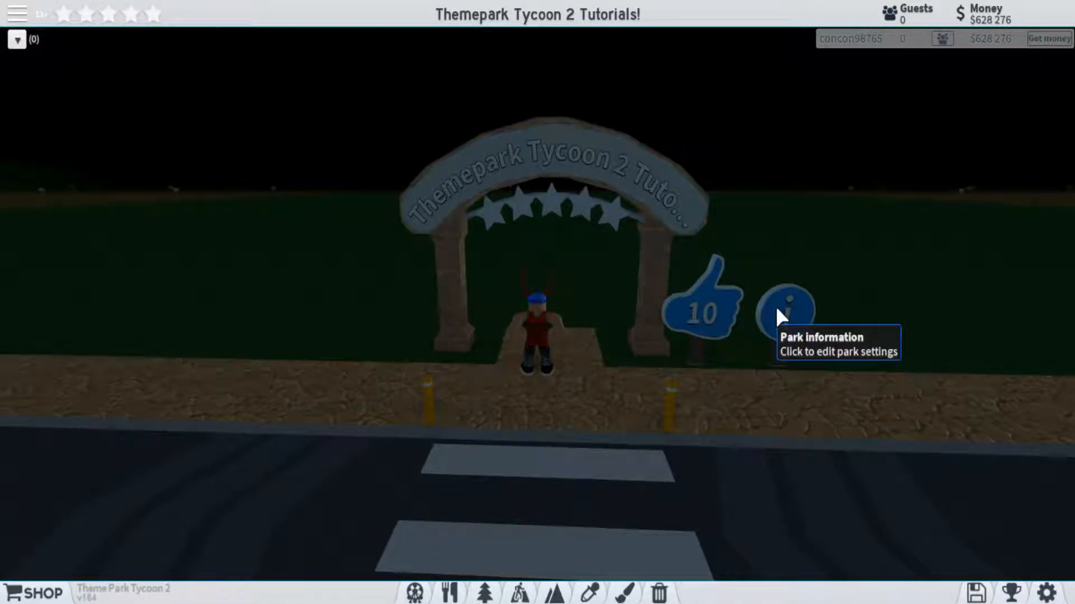
pyautogui.click(786, 312)
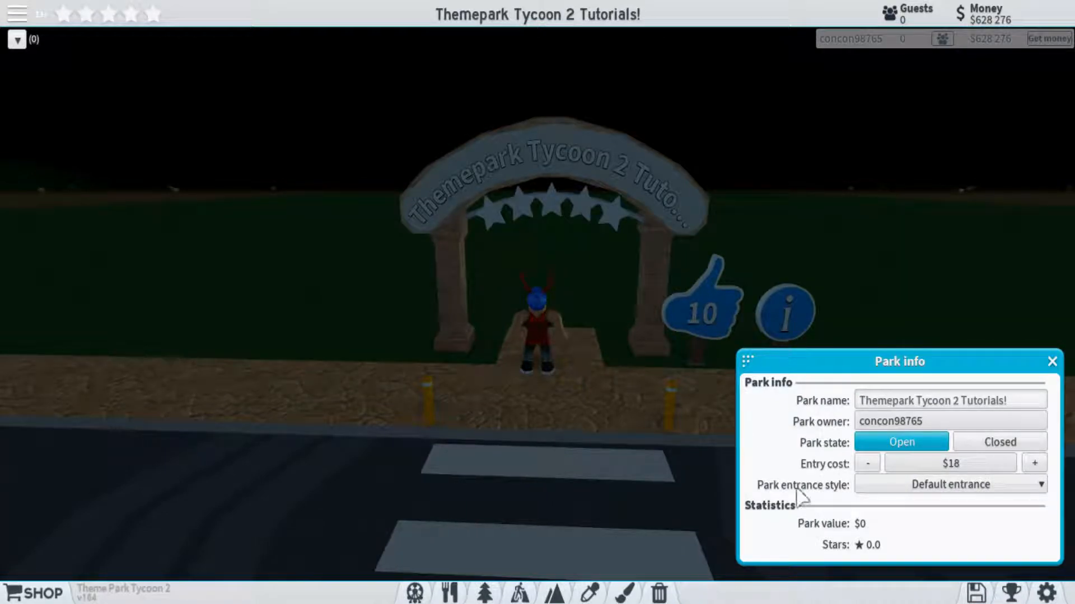
pyautogui.moveTo(942, 408)
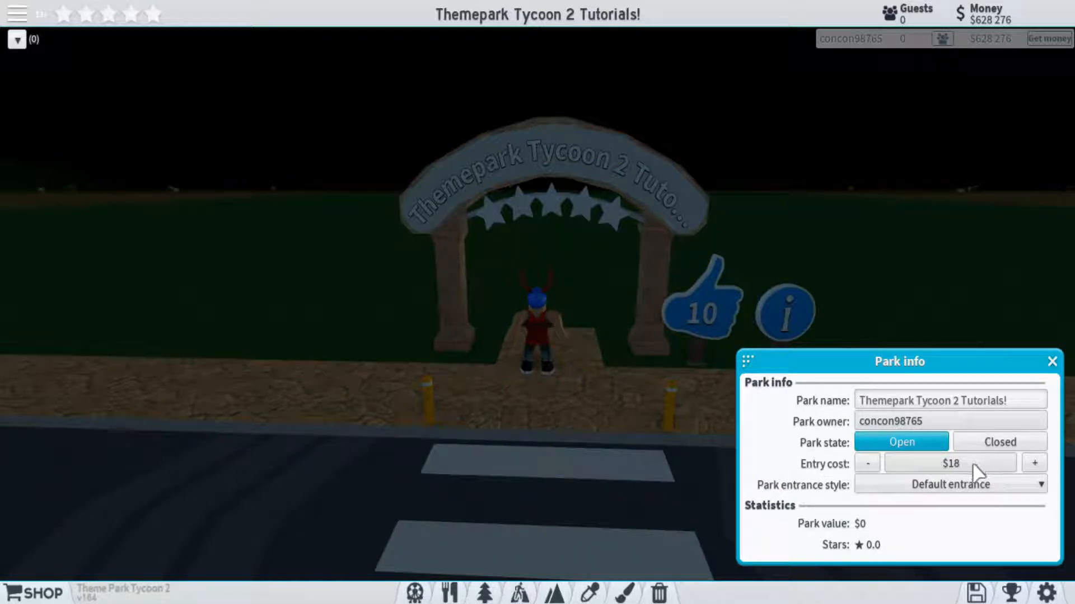
pyautogui.click(950, 485)
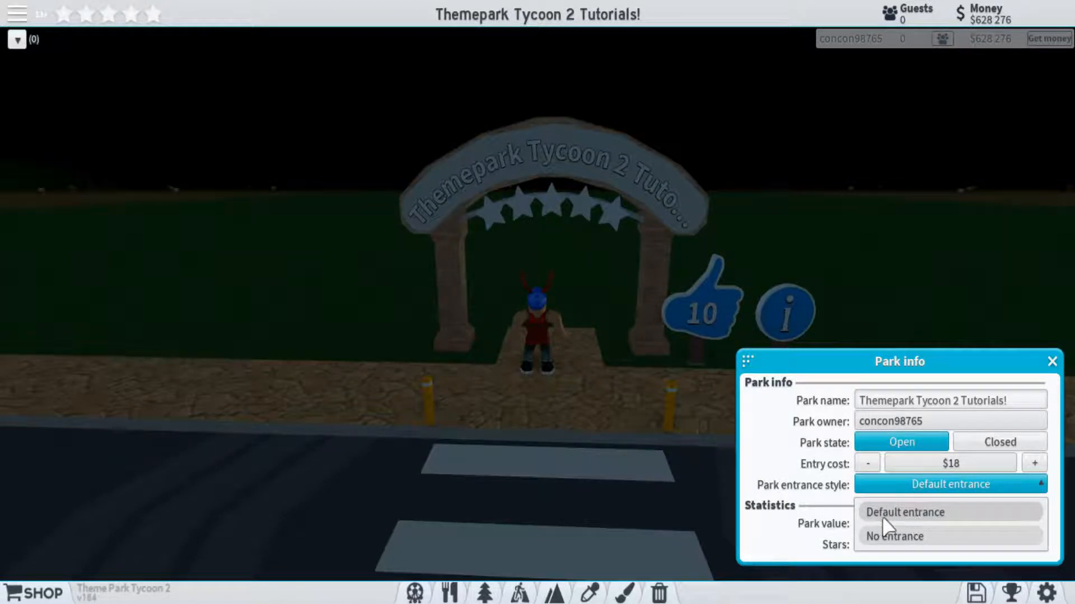
pyautogui.click(893, 536)
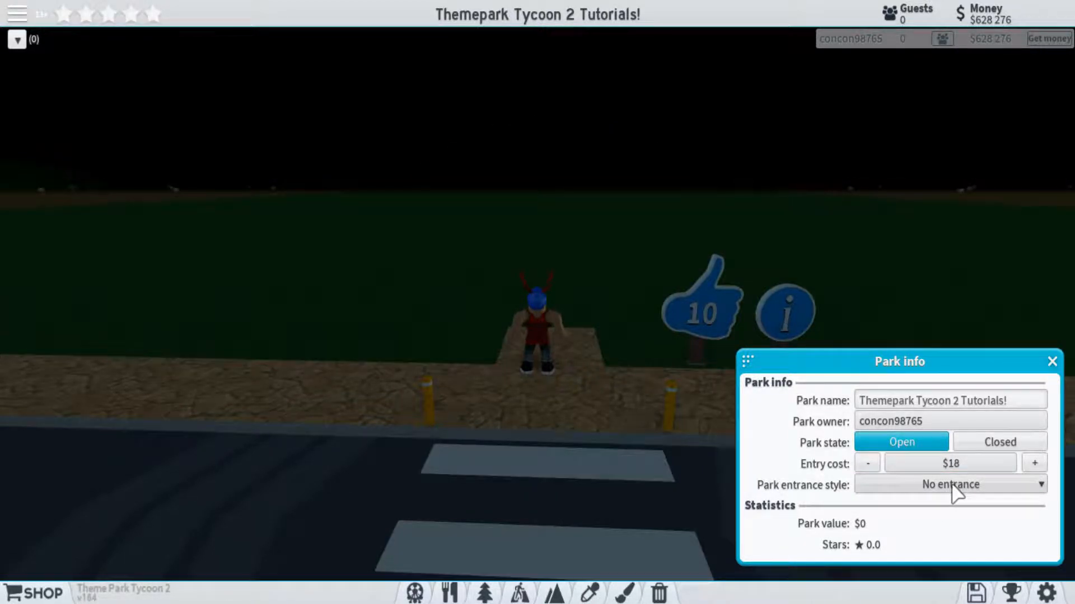
pyautogui.click(949, 485)
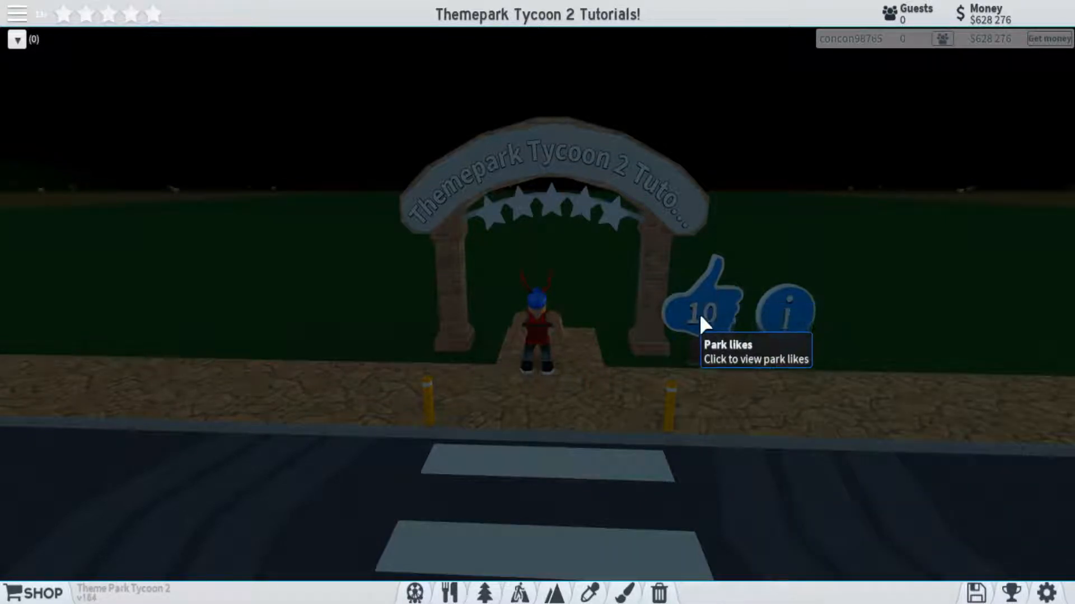
pyautogui.click(706, 304)
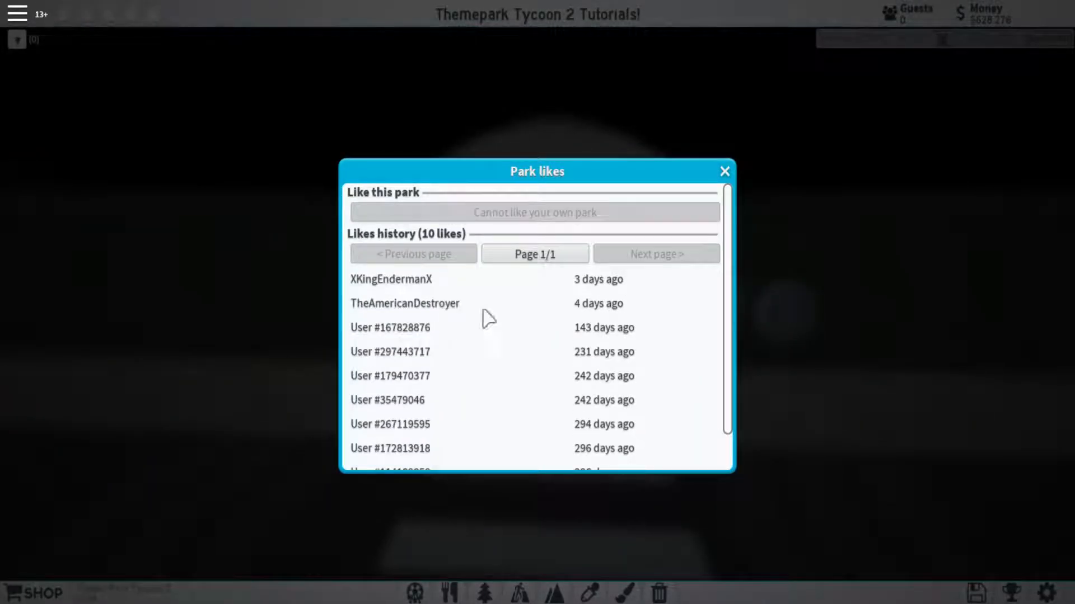
pyautogui.click(724, 171)
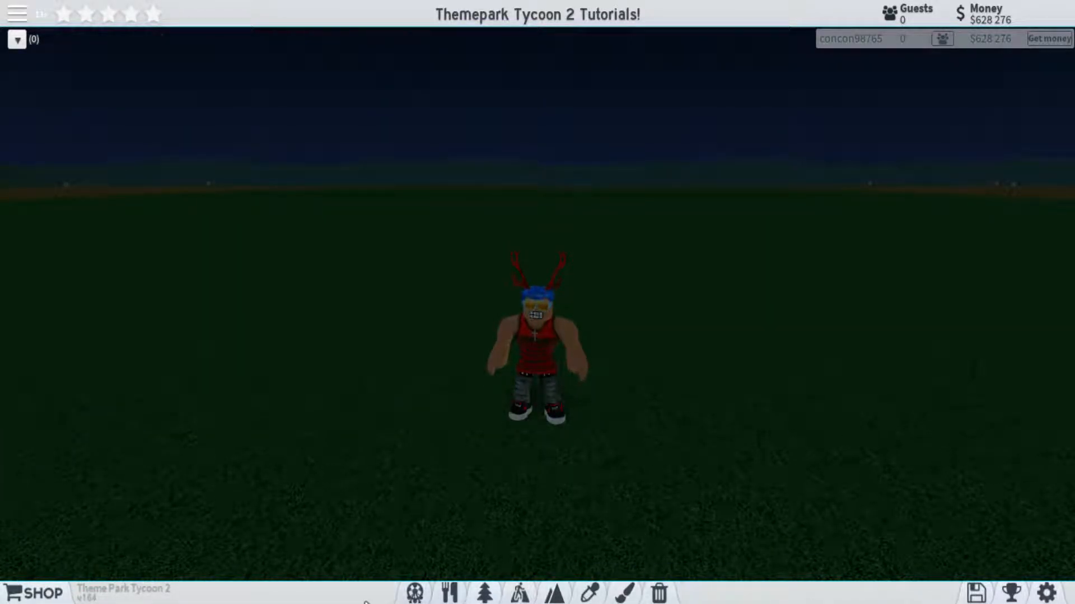
pyautogui.moveTo(35, 593)
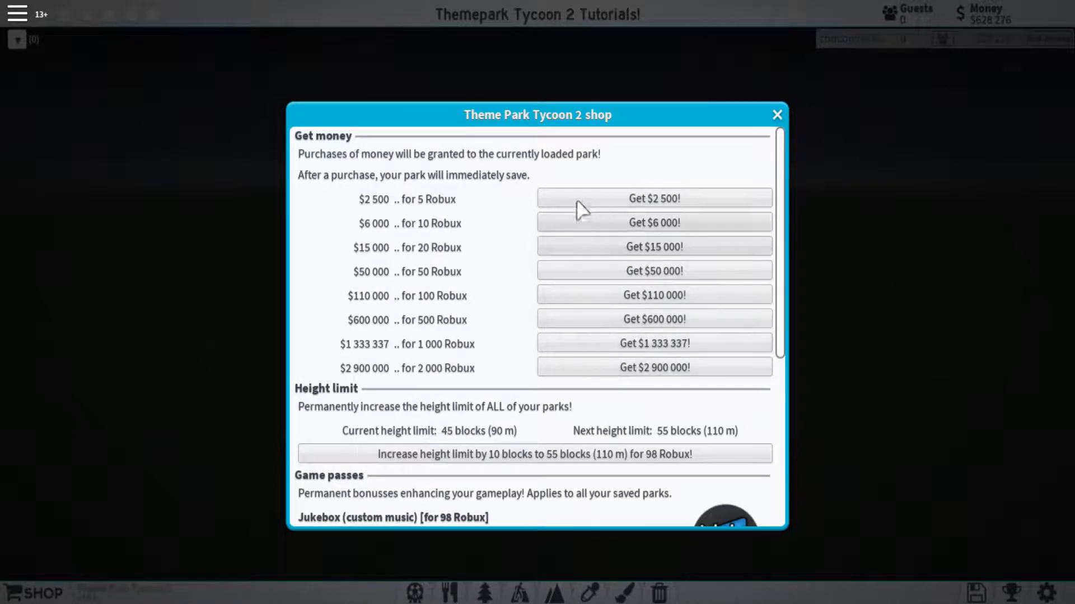
pyautogui.click(777, 115)
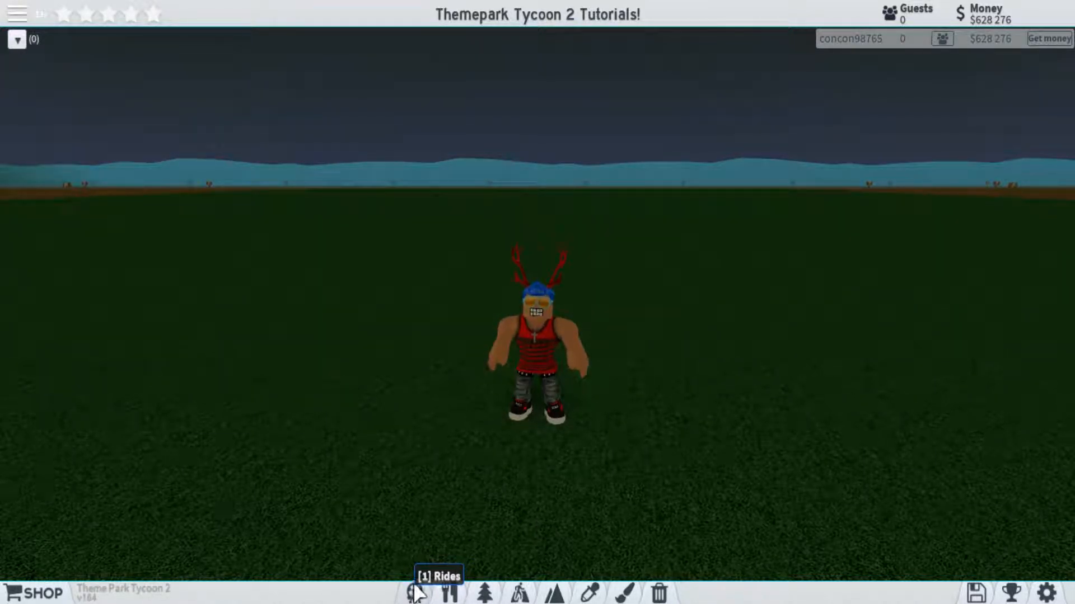
# Place a Teacups ride from the Rides catalogue and add its entrance gate.
pyautogui.click(414, 593)
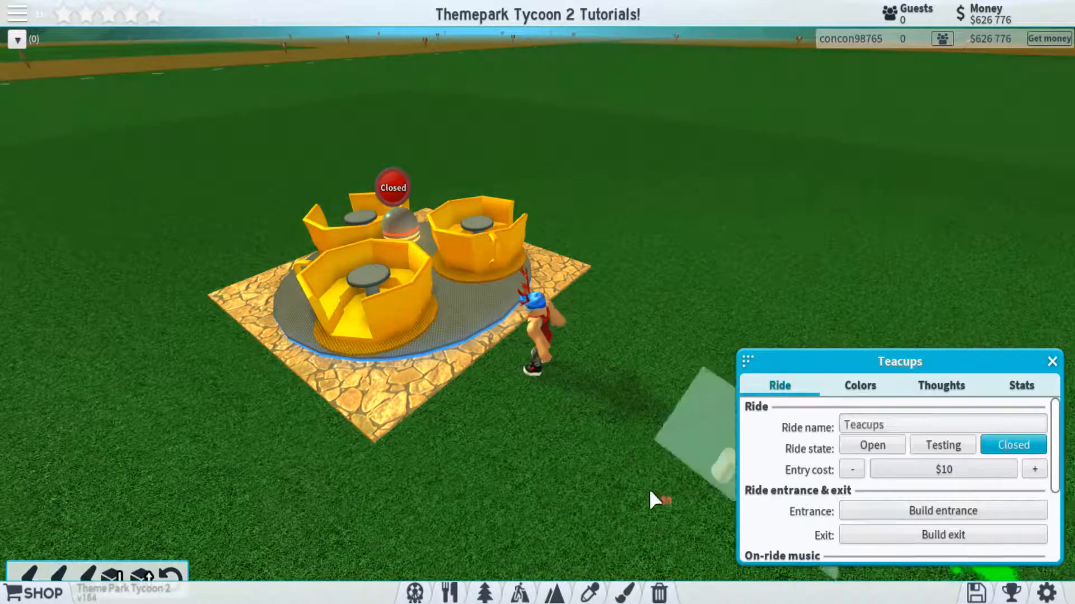
pyautogui.click(942, 510)
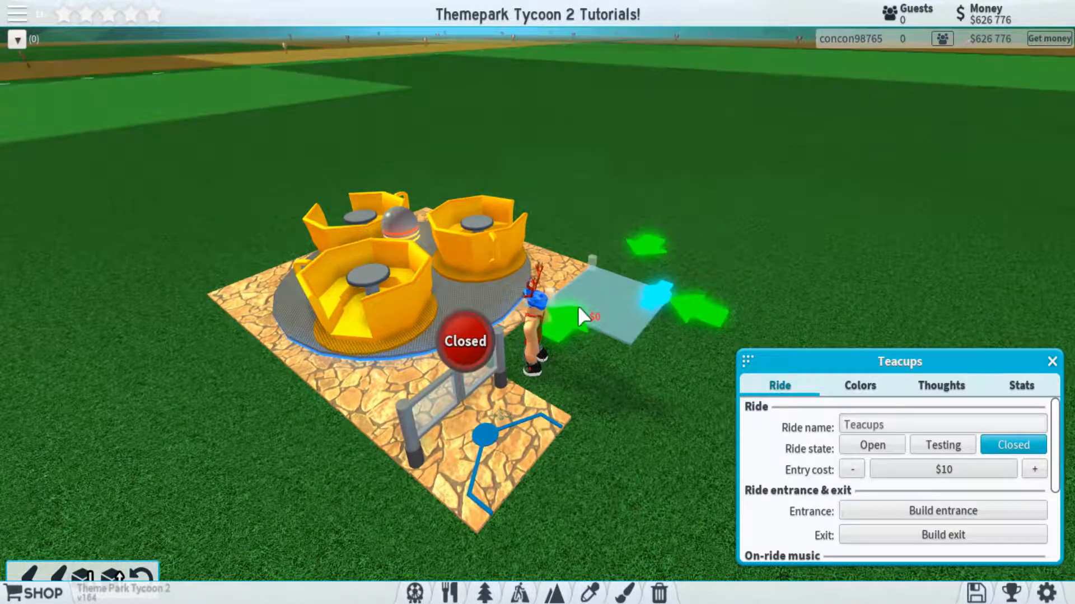
pyautogui.scroll(-3)
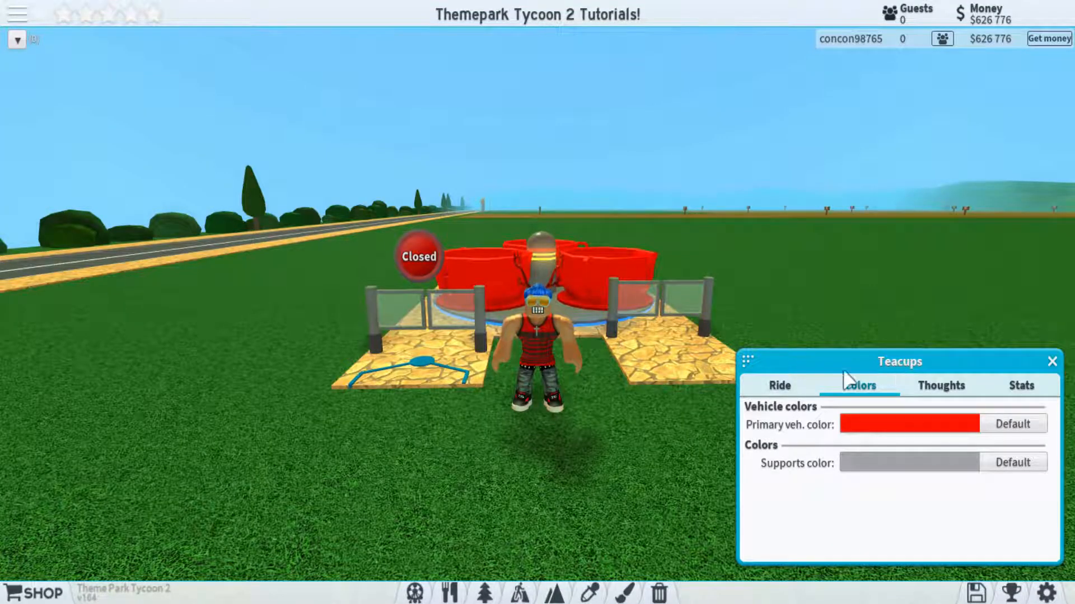
# Review the Teacups' guest Thoughts and its Stats.
pyautogui.click(940, 385)
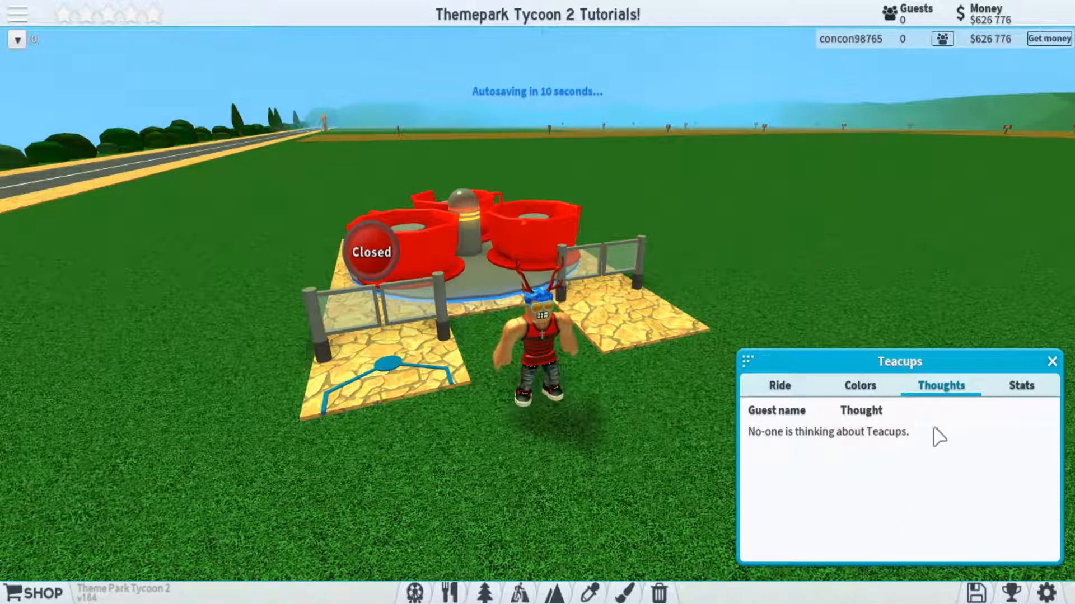
pyautogui.click(1021, 385)
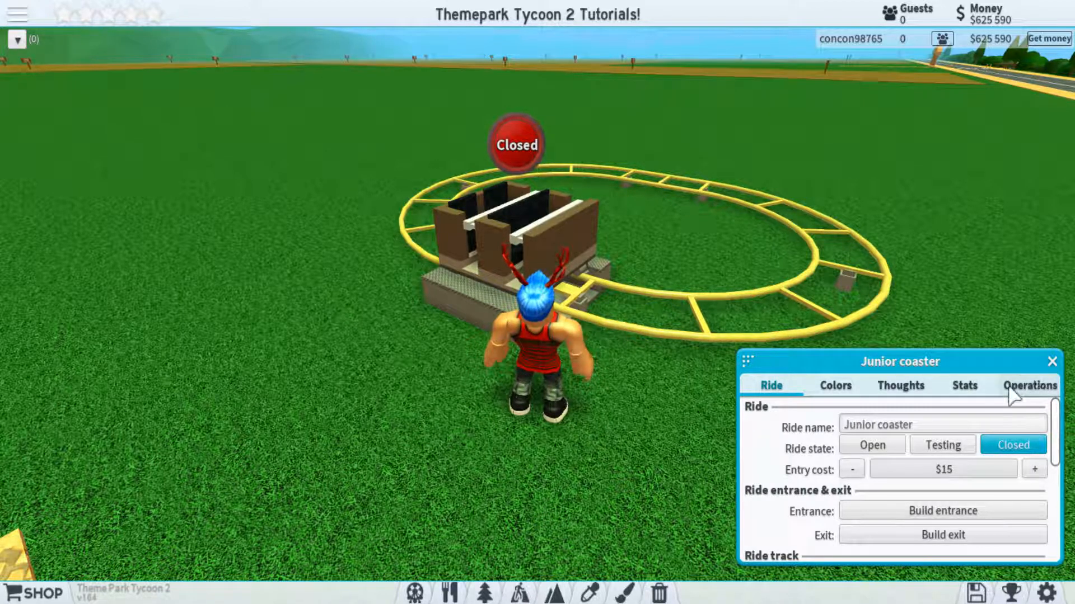
# Review the Junior coaster's Operations and start editing its track at the selected piece.
pyautogui.click(1027, 385)
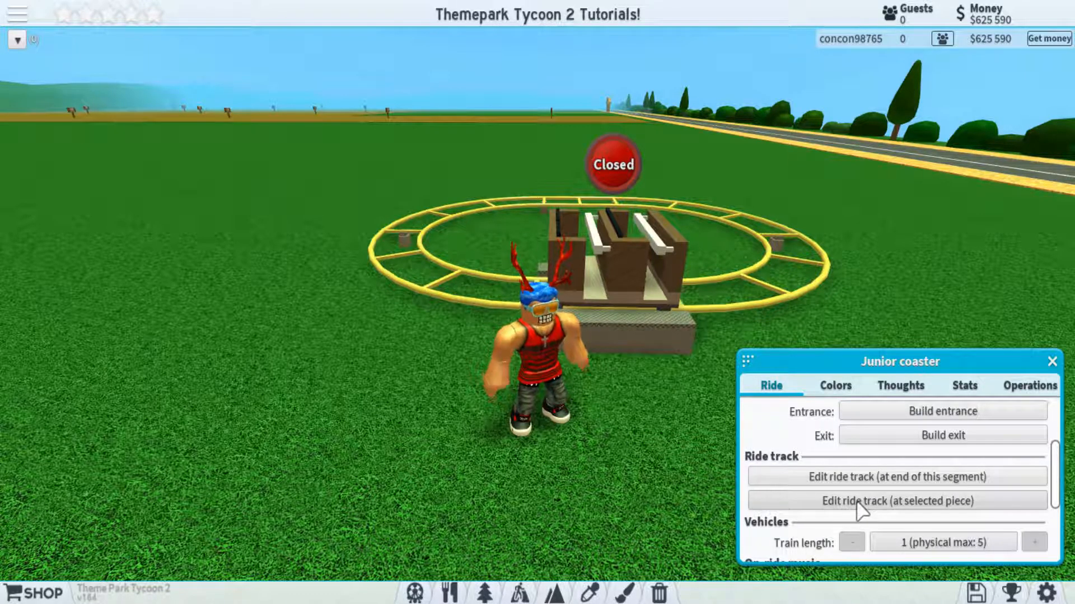
pyautogui.click(894, 501)
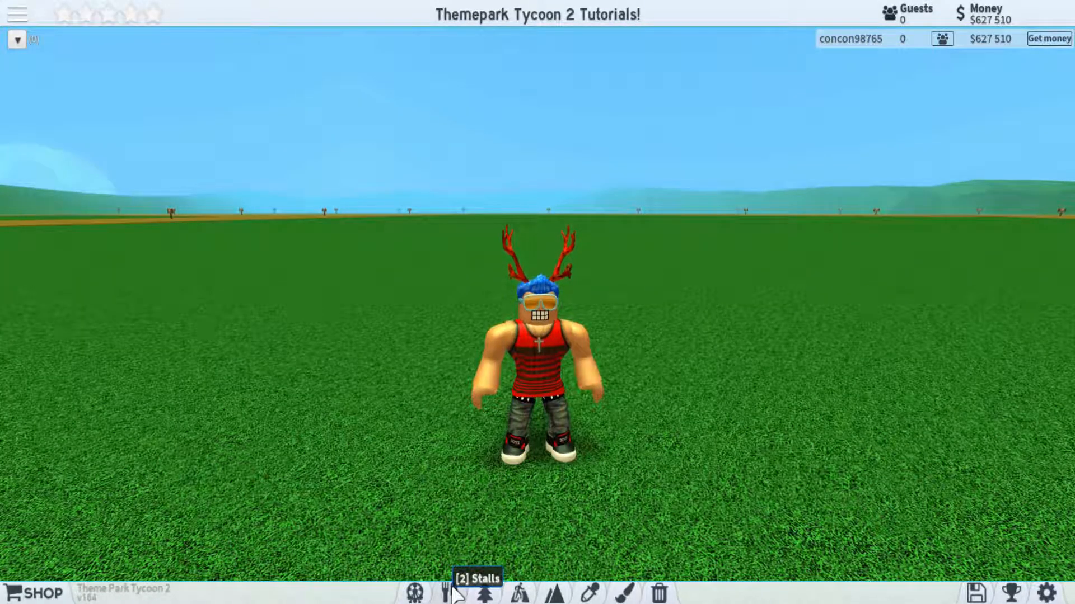
# Place a Soft drinks stall from the Stalls catalogue.
pyautogui.click(449, 594)
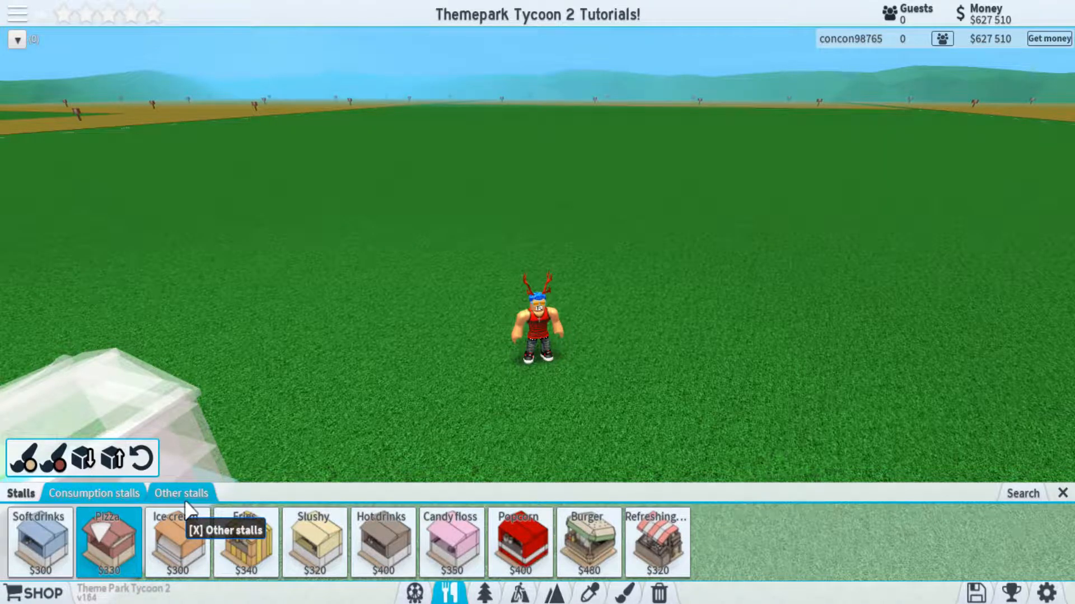
pyautogui.click(181, 492)
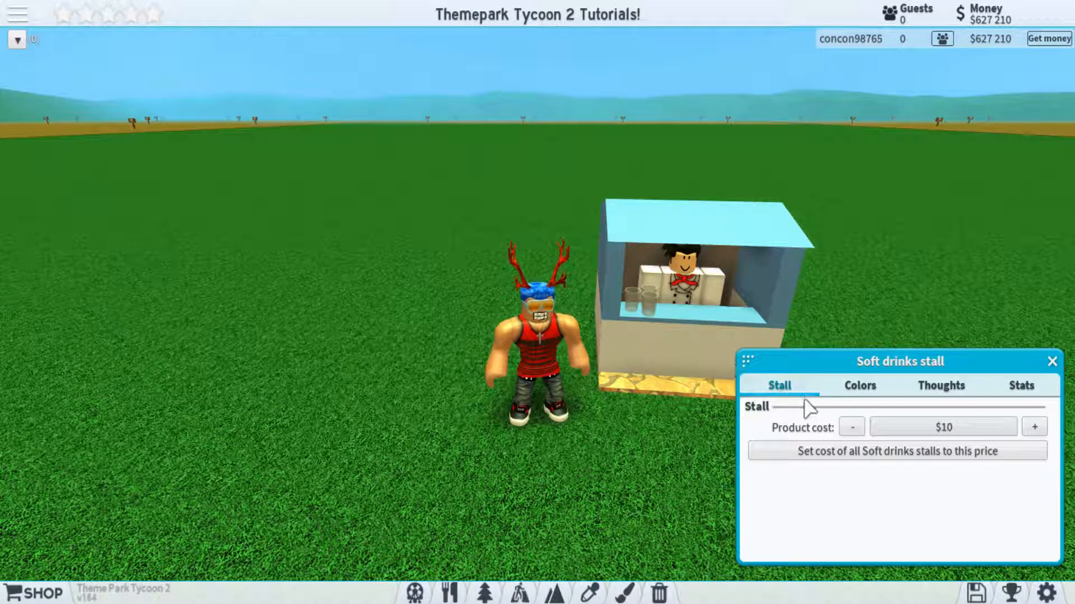
# View the stall's Colors options and its Primary color choice.
pyautogui.click(859, 385)
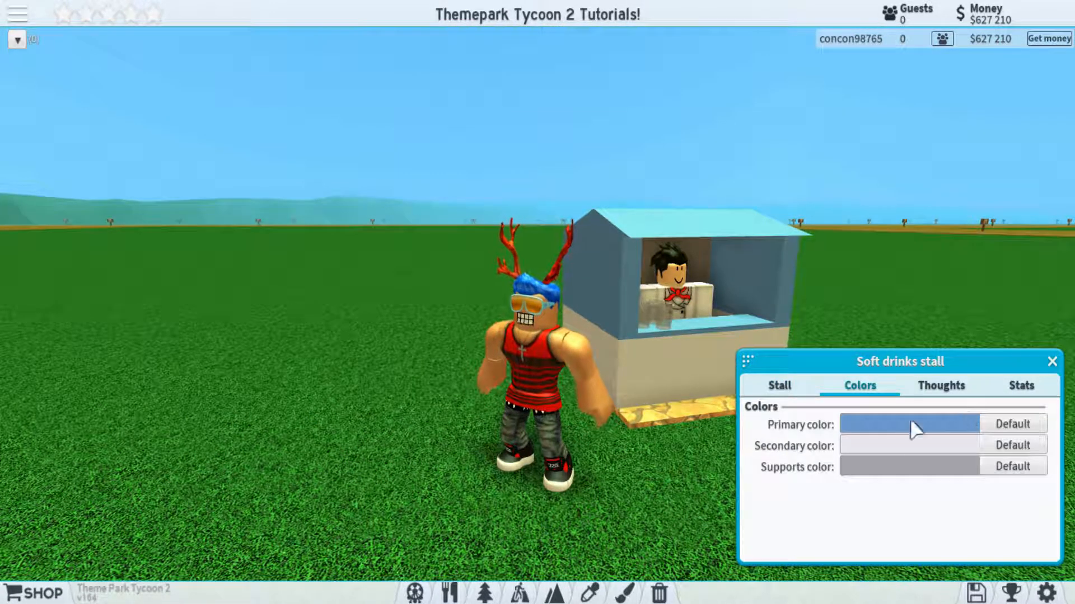
pyautogui.click(940, 385)
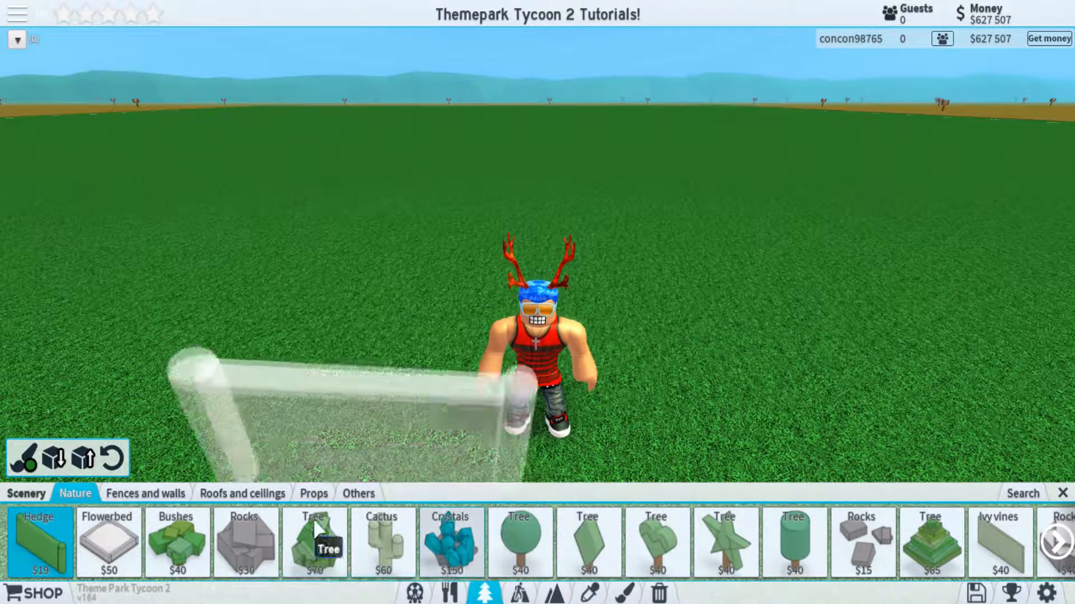
# Browse the scenery catalogue categories from roofs and ceilings through to Props.
pyautogui.click(241, 494)
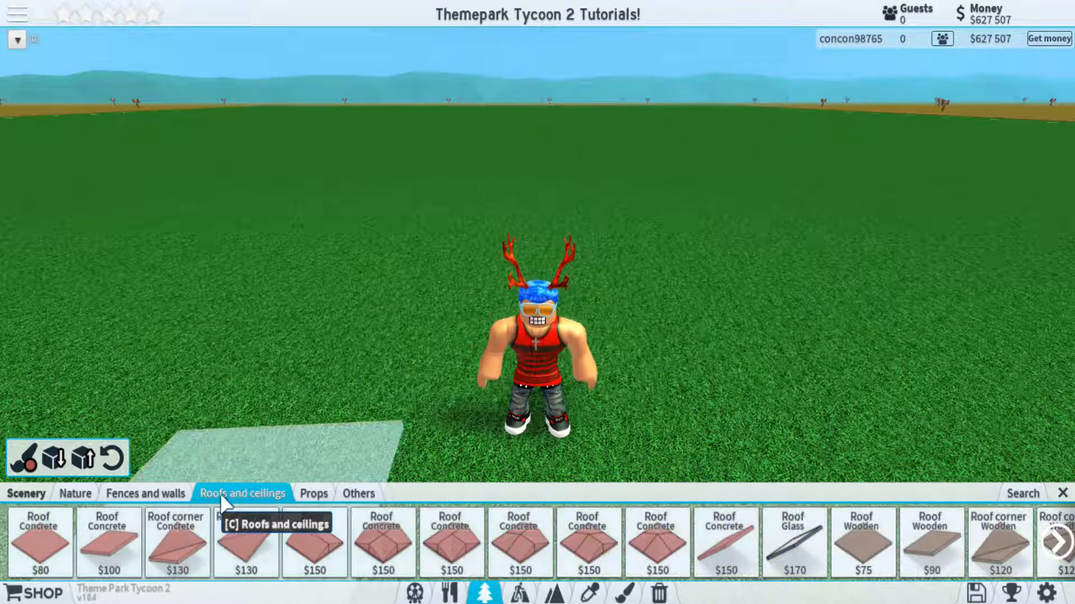
pyautogui.click(313, 494)
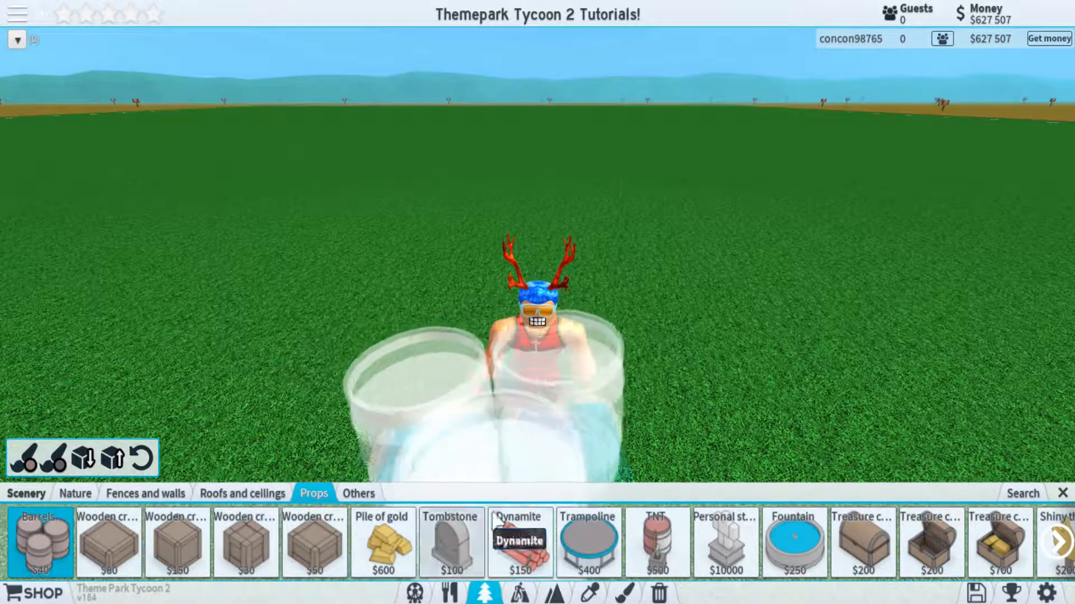
pyautogui.click(358, 494)
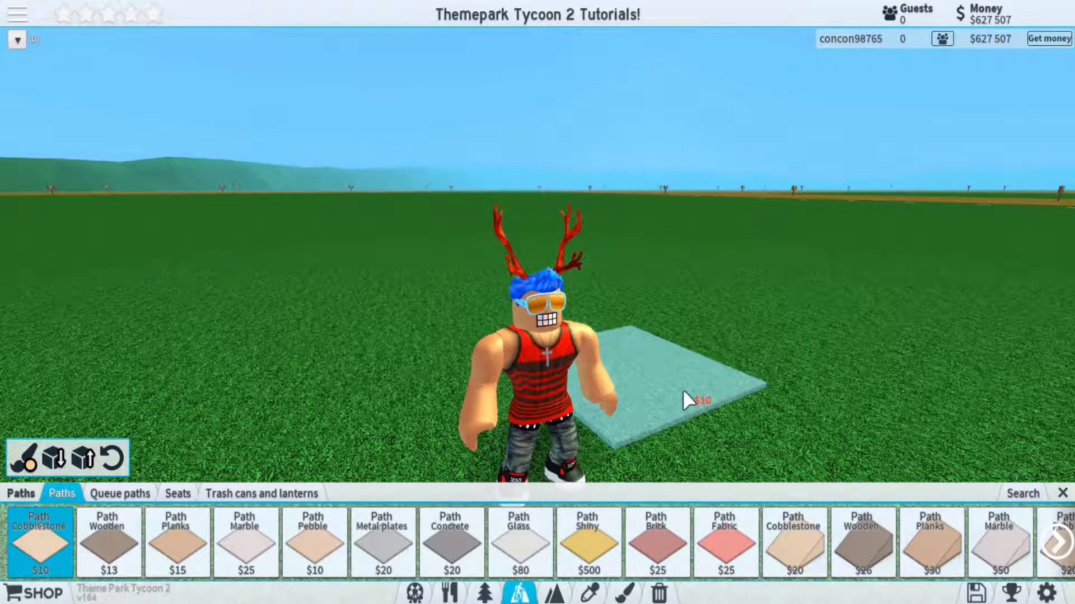
# Lay a cobblestone path tile beside the character.
pyautogui.click(120, 493)
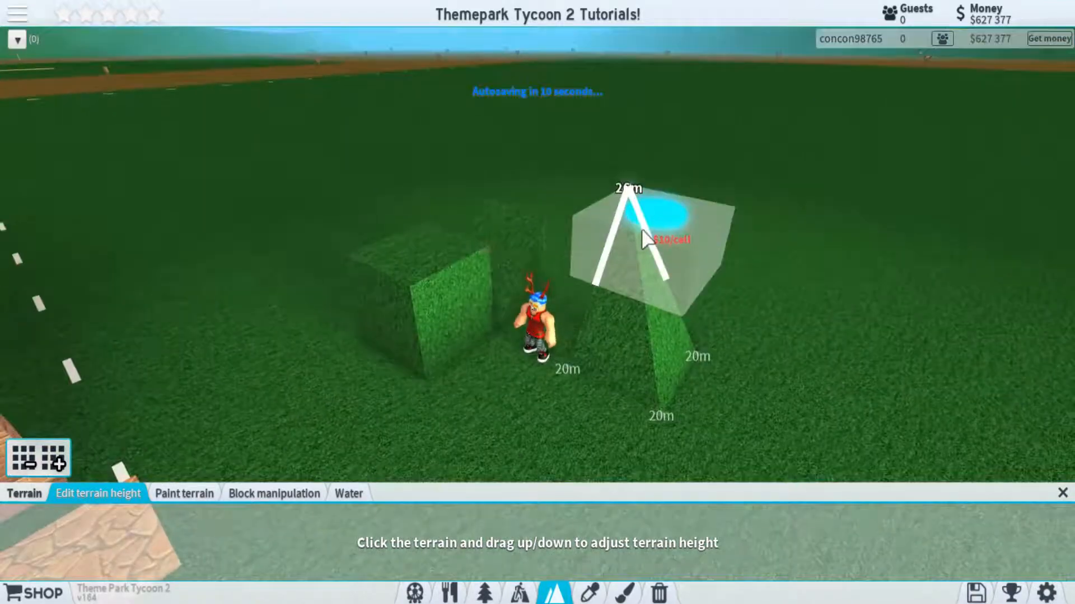
# Raise the terrain into a tall peak and paint ground patches including black granite.
pyautogui.click(183, 493)
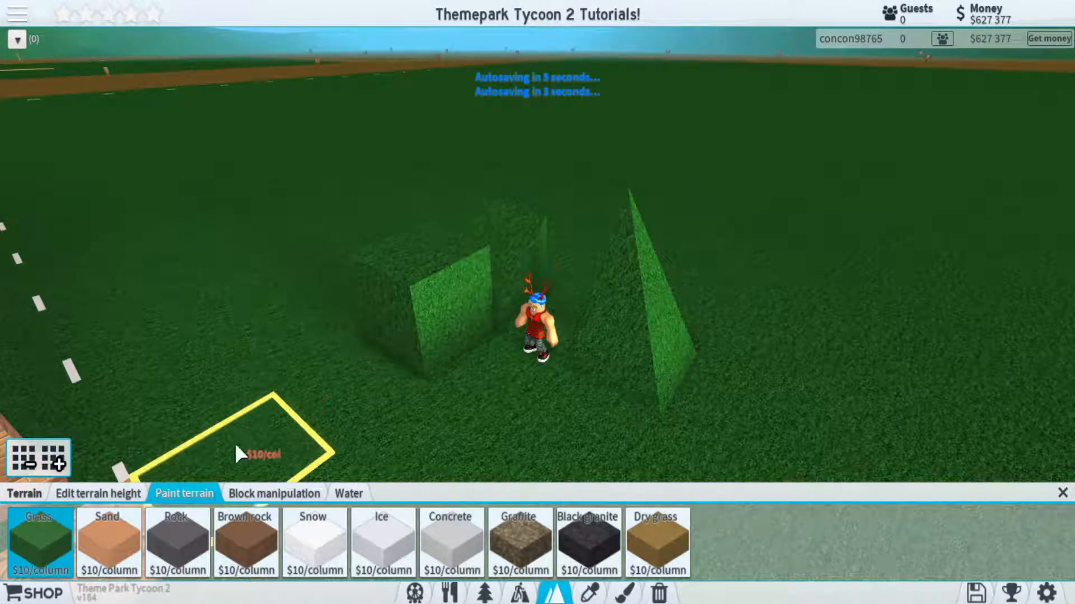
pyautogui.click(246, 542)
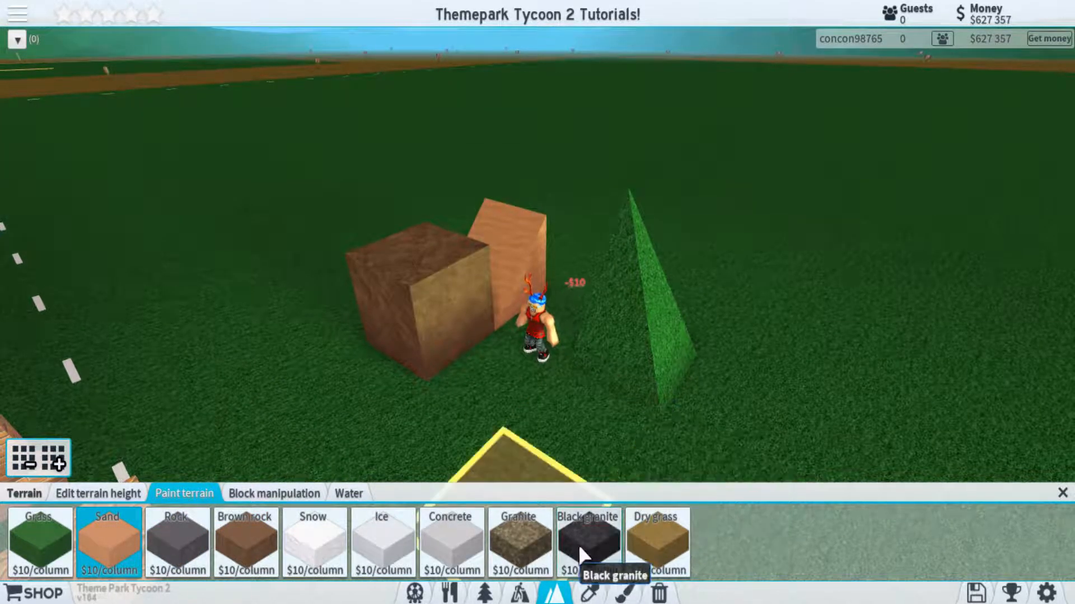
pyautogui.click(587, 542)
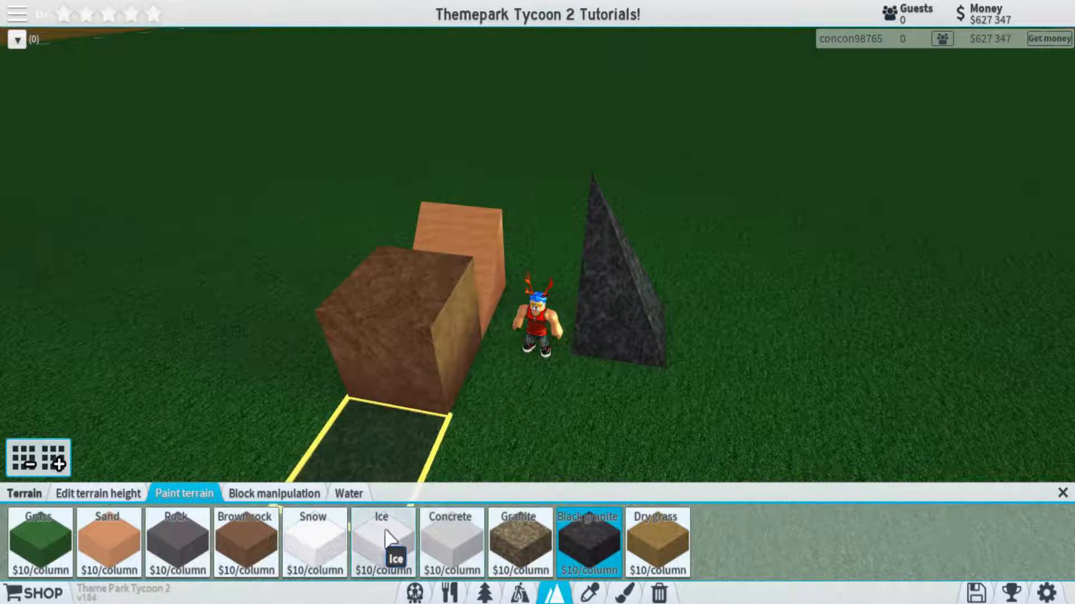
pyautogui.click(273, 494)
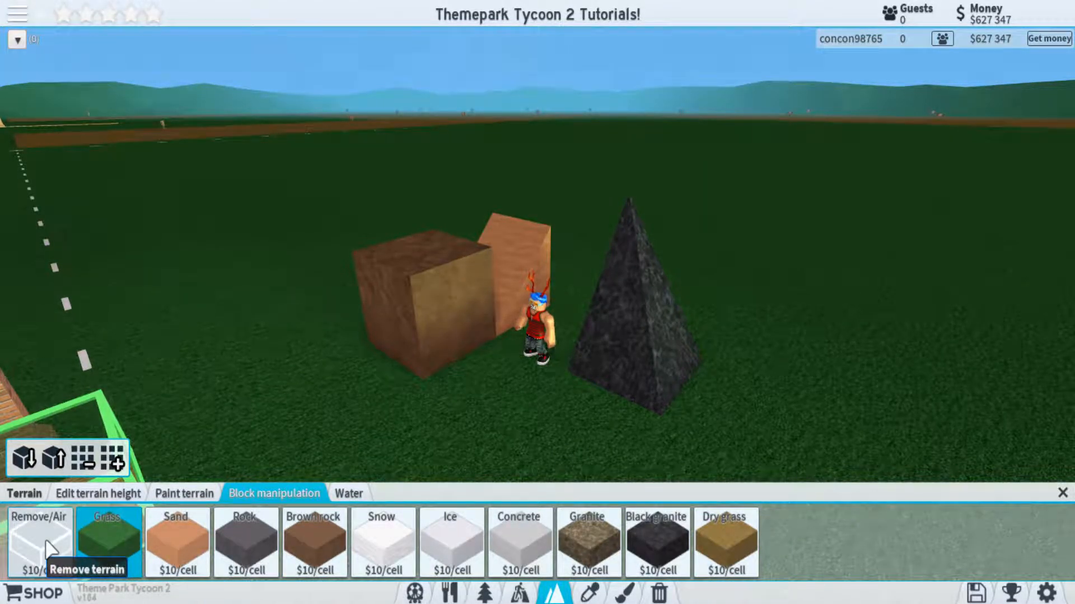
# Use Block manipulation to remove blocks, place a rock block and a water block.
pyautogui.click(40, 542)
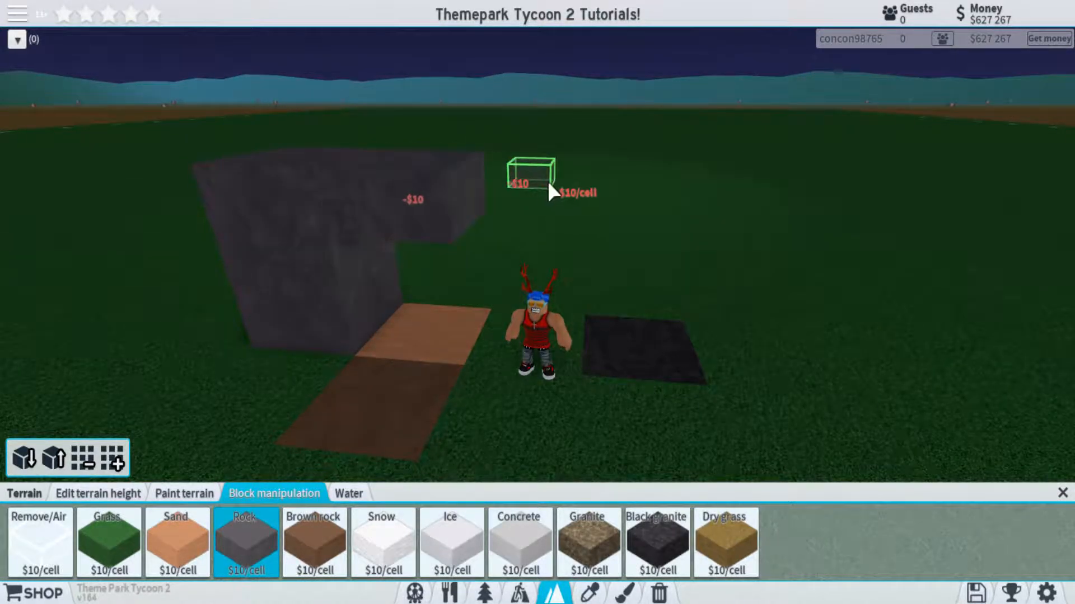
pyautogui.click(349, 493)
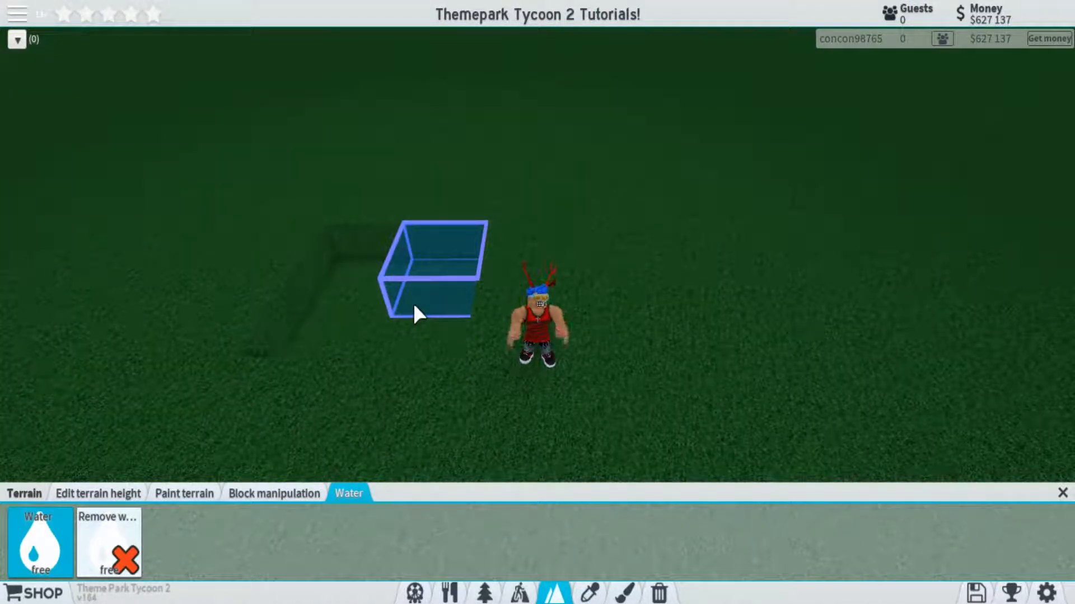
pyautogui.click(107, 543)
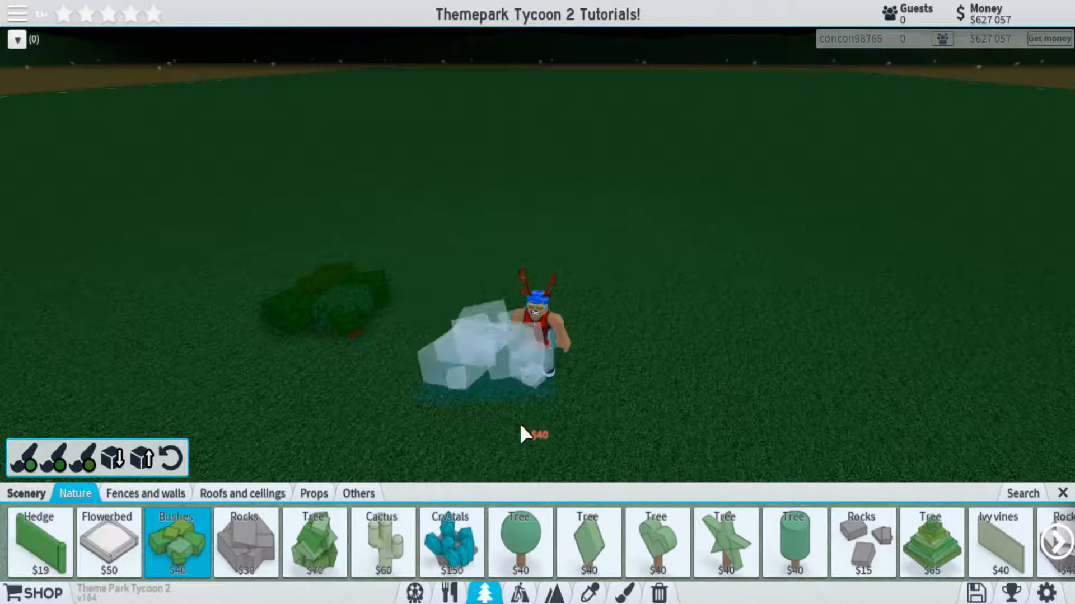
# Plant a bush near the character and close the building toolbar.
pyautogui.click(624, 593)
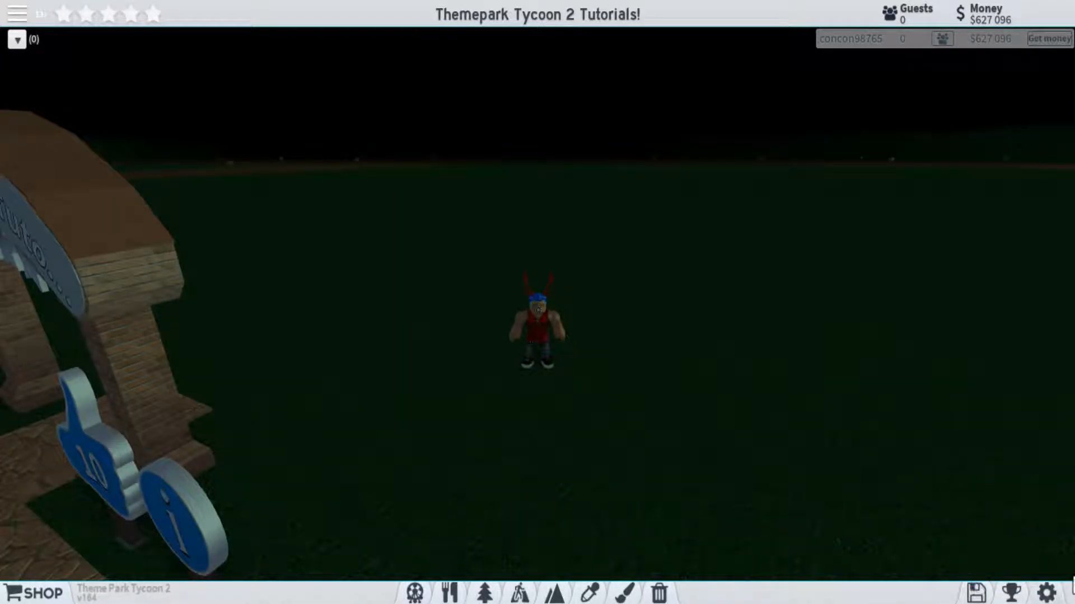
pyautogui.click(976, 593)
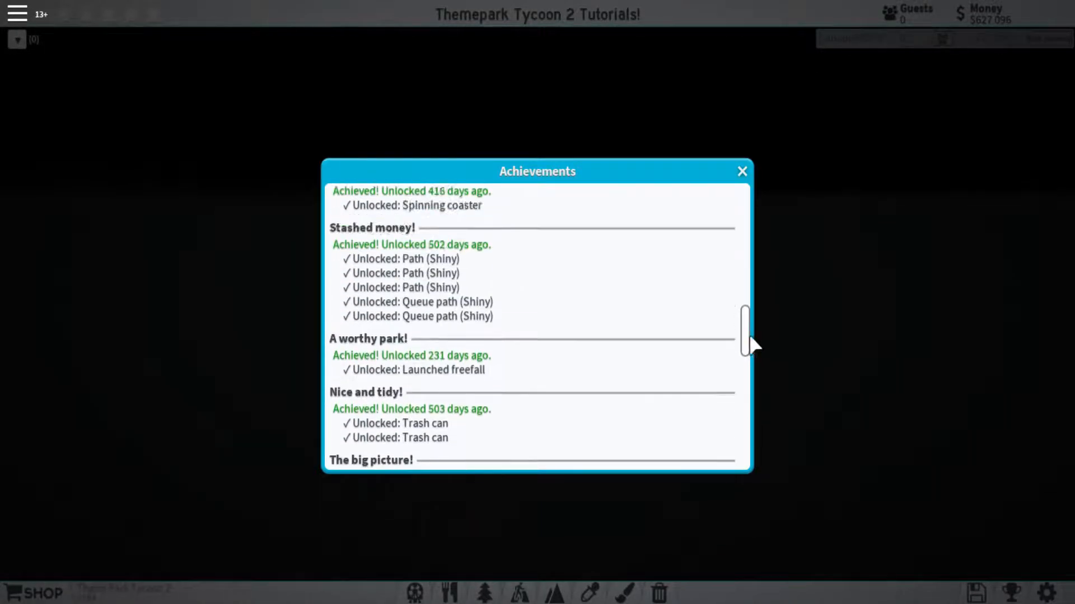
pyautogui.scroll(-3)
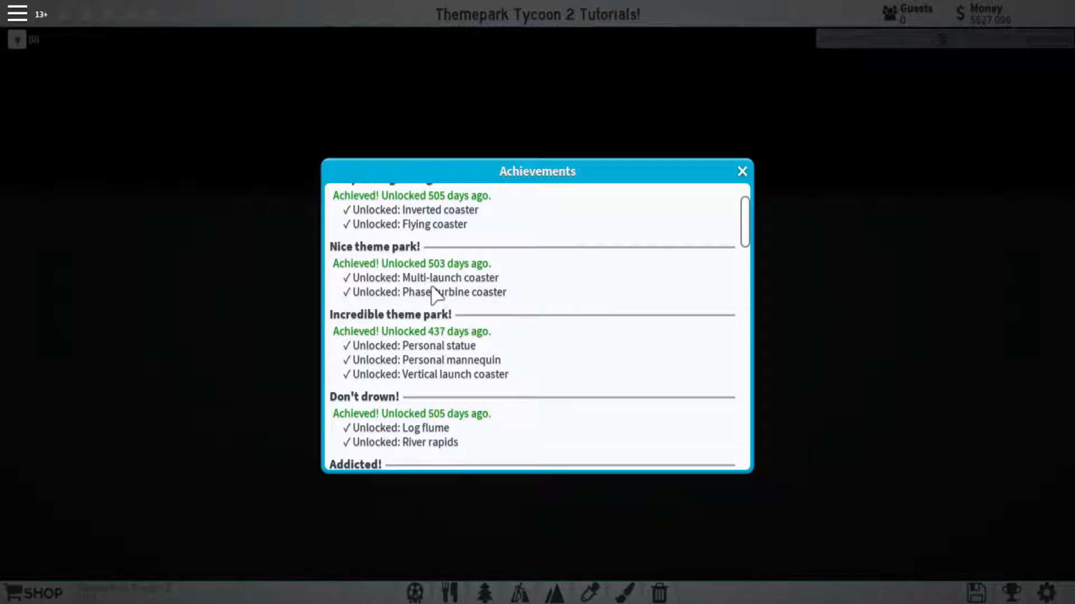
pyautogui.moveTo(371, 268)
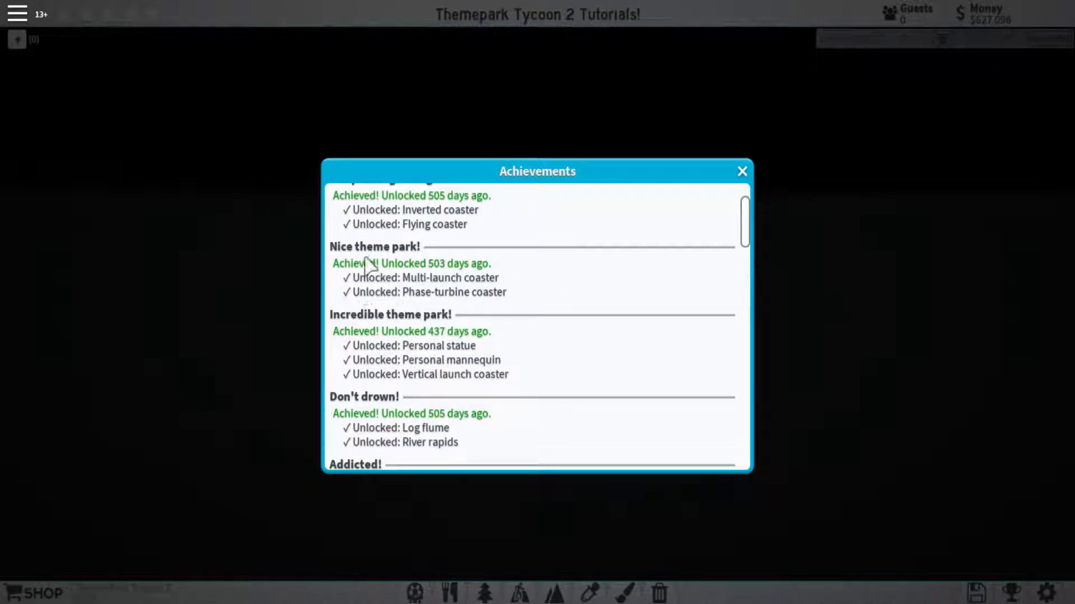
pyautogui.moveTo(462, 298)
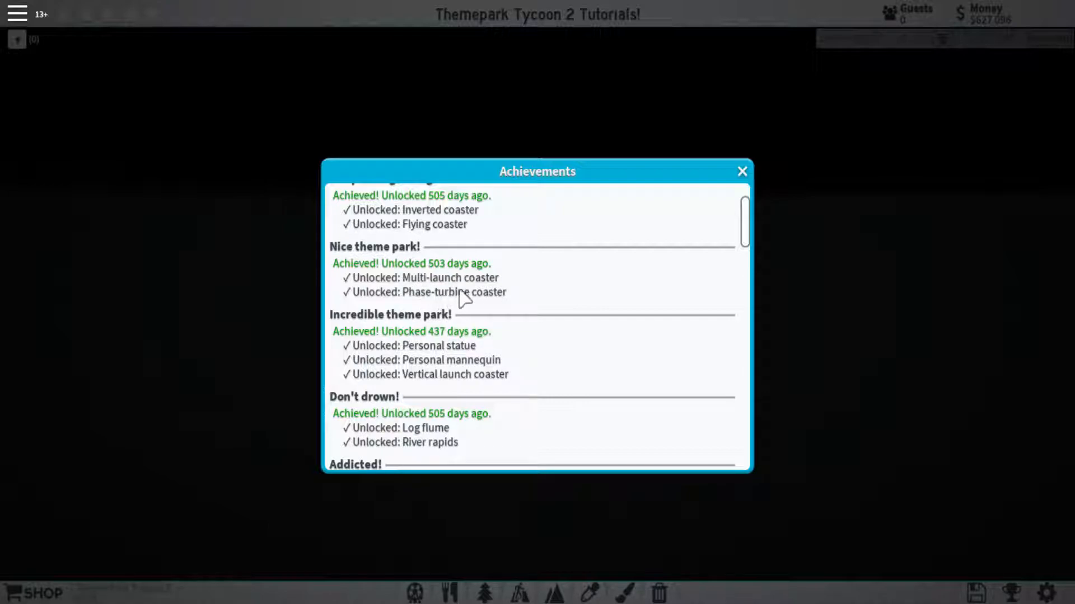
pyautogui.moveTo(460, 309)
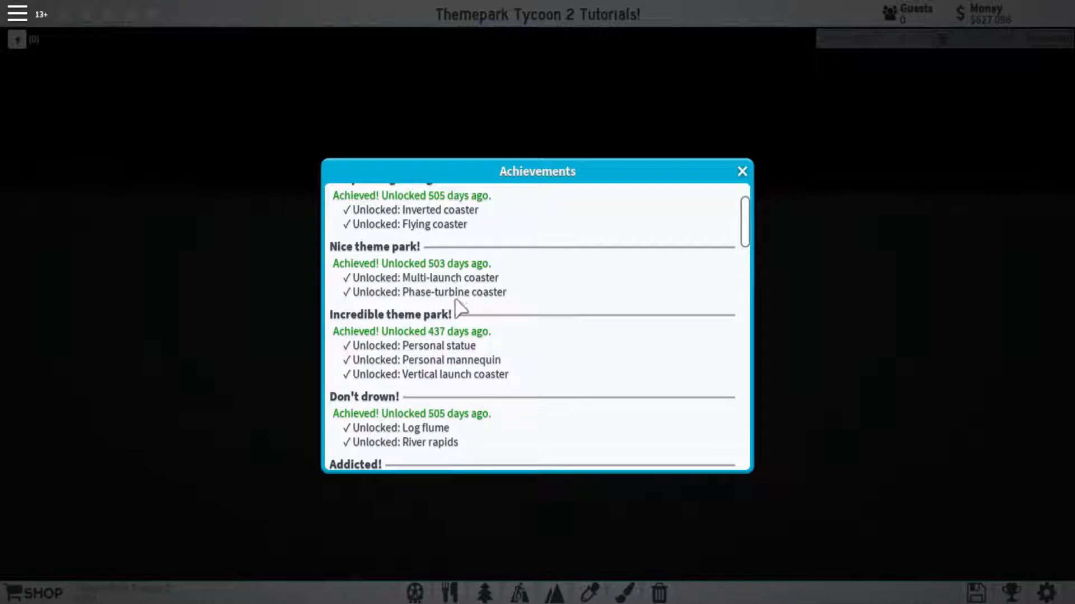
pyautogui.click(741, 170)
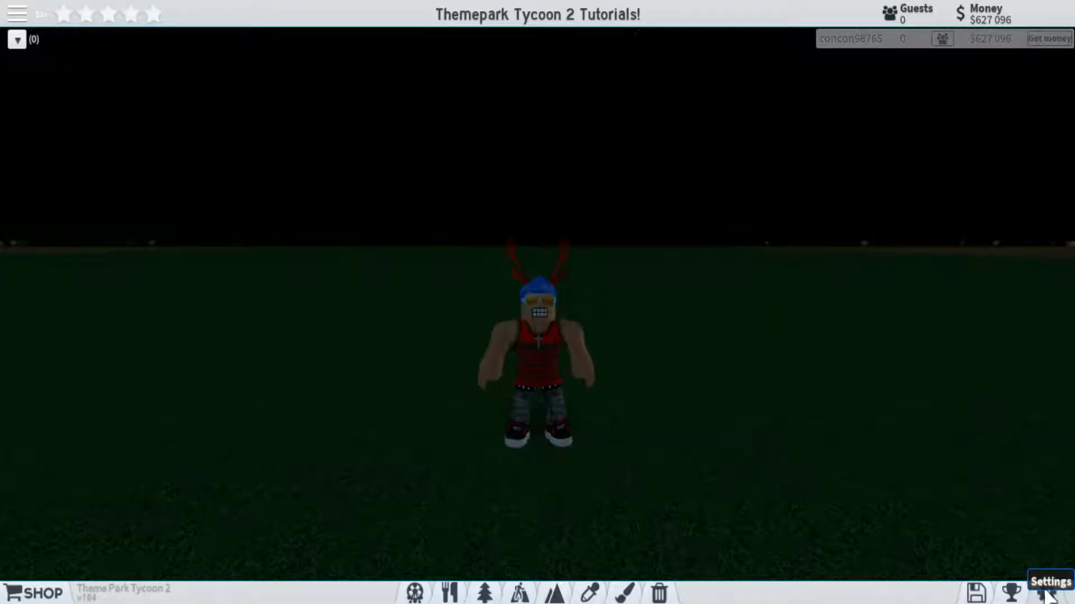
# In Settings, increase guest updates/tick and ride updates/tick from 16 toward 64.
pyautogui.click(1047, 587)
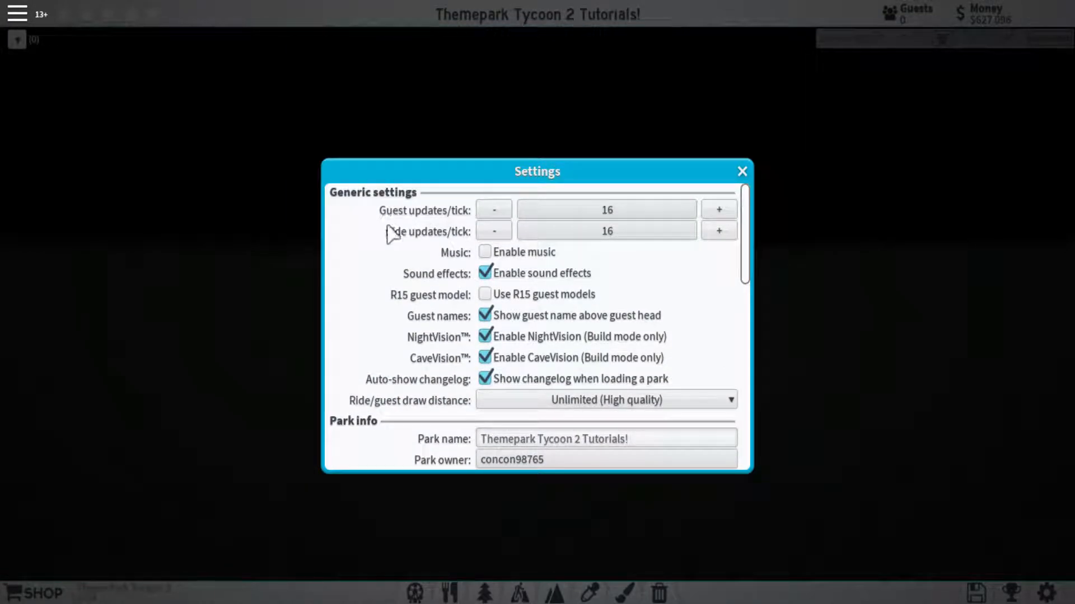
pyautogui.moveTo(426, 258)
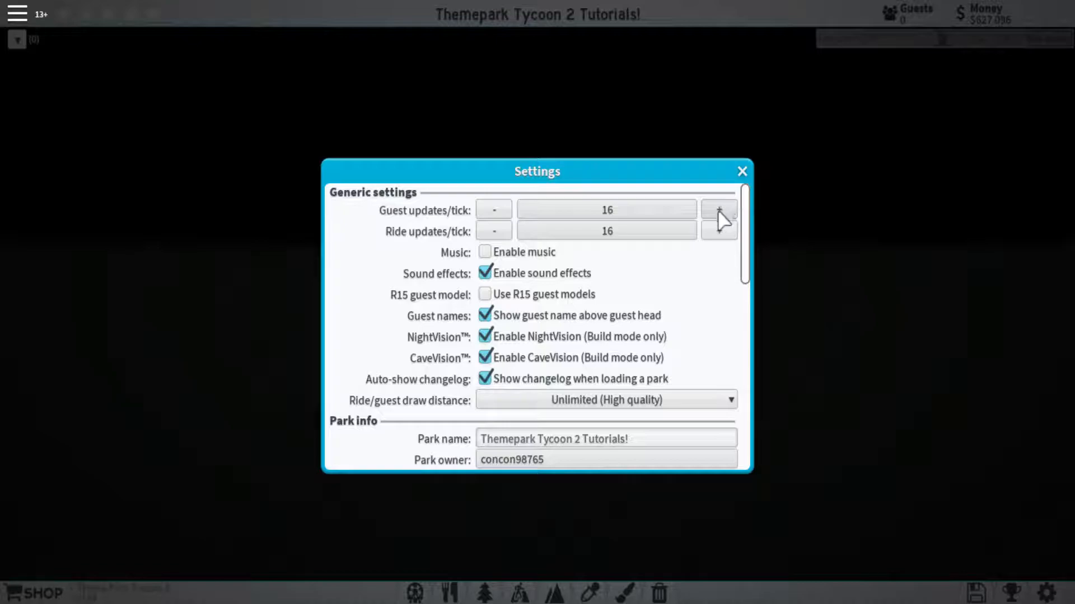
pyautogui.click(718, 209)
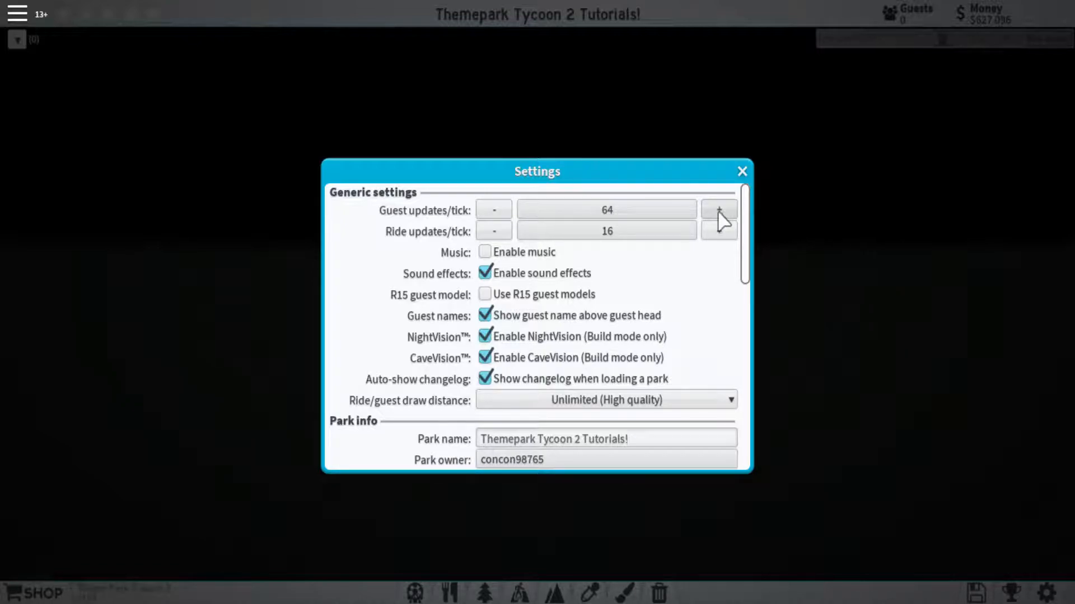
pyautogui.click(718, 230)
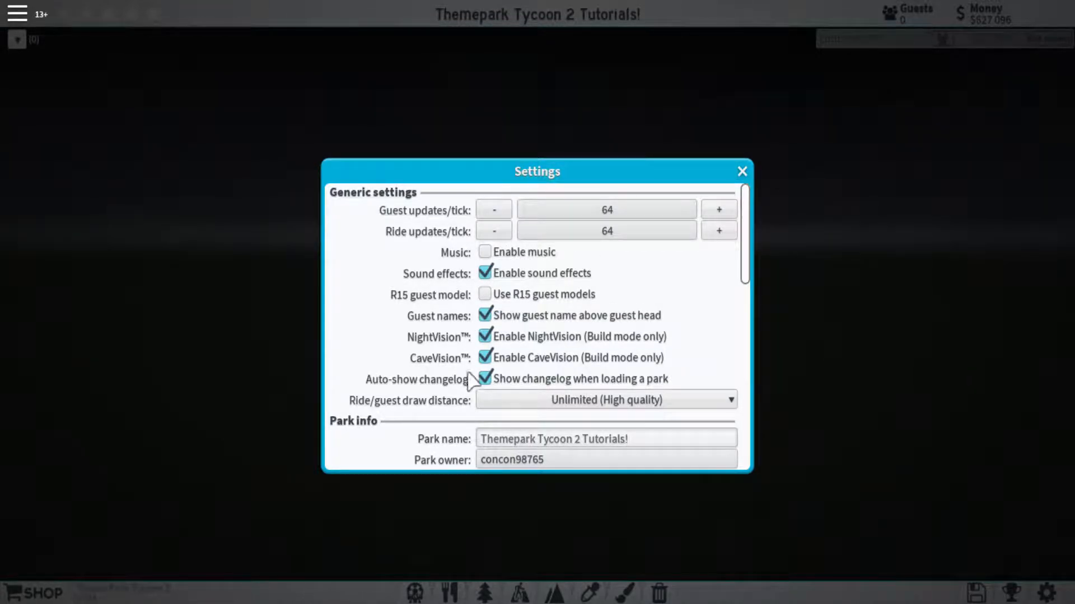
pyautogui.moveTo(539, 294)
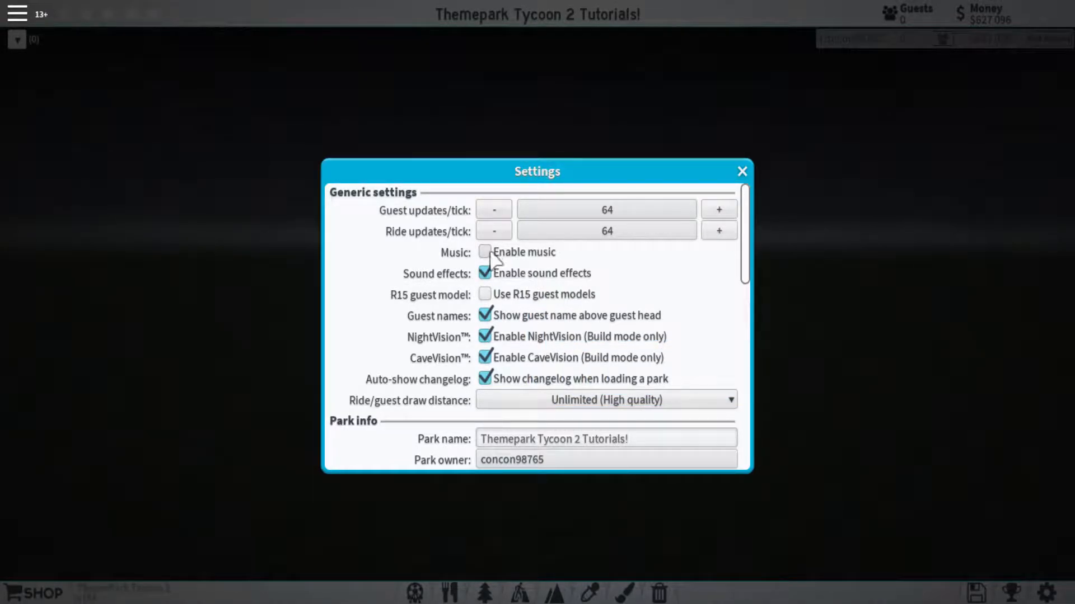
pyautogui.scroll(-3)
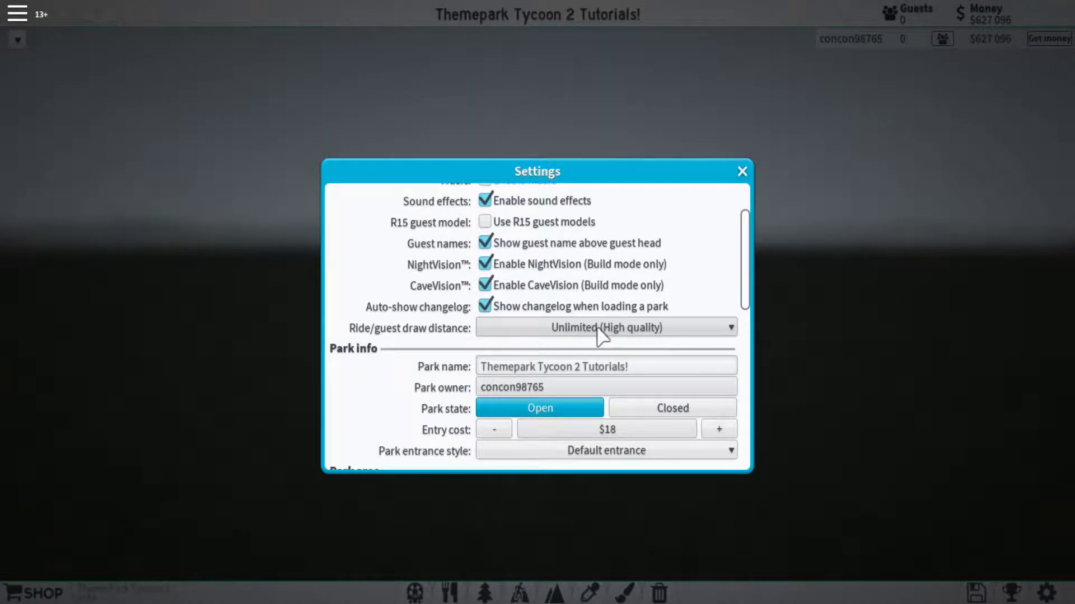
# Review the draw distance choices and keep Unlimited (High quality).
pyautogui.click(606, 327)
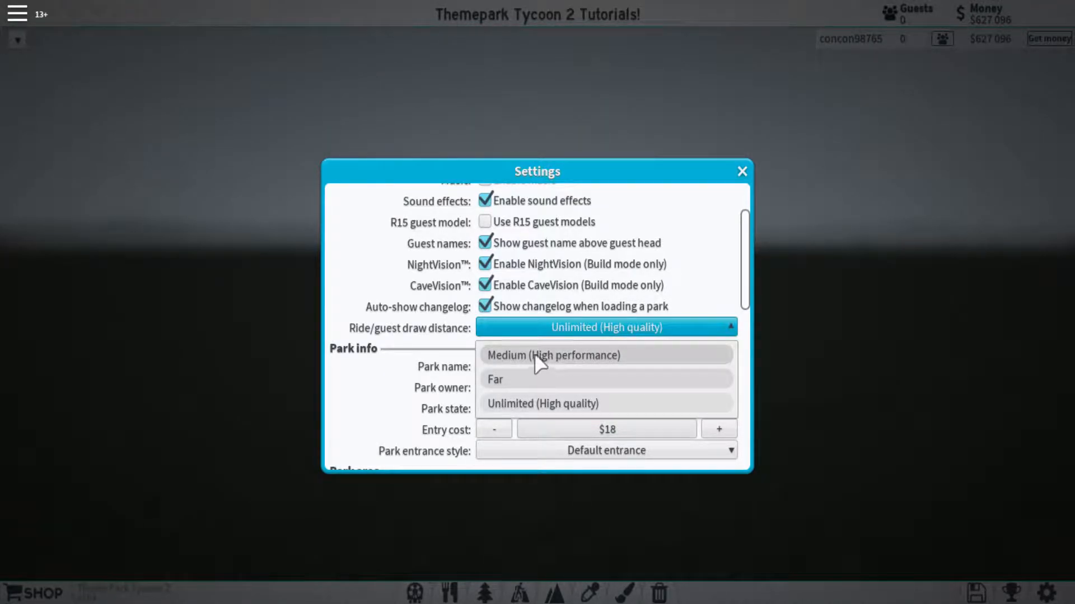
pyautogui.moveTo(609, 367)
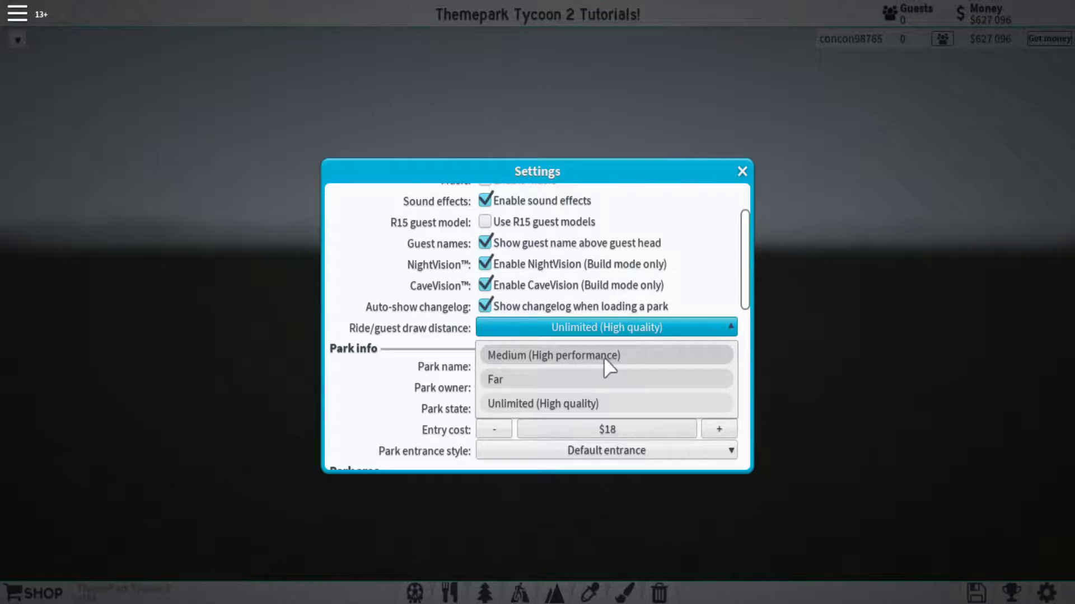
pyautogui.moveTo(588, 358)
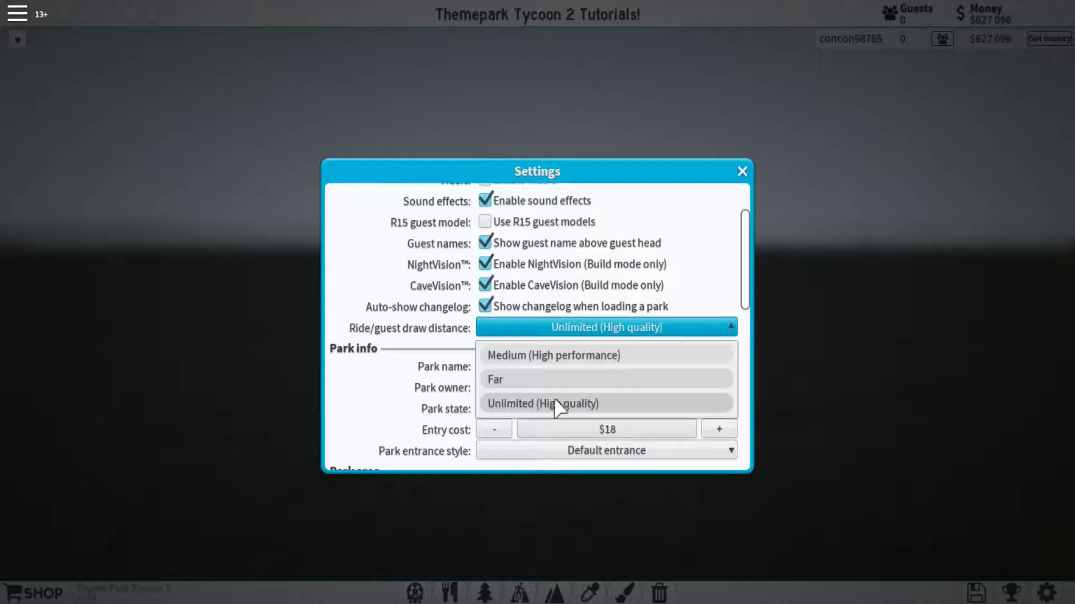
pyautogui.moveTo(594, 417)
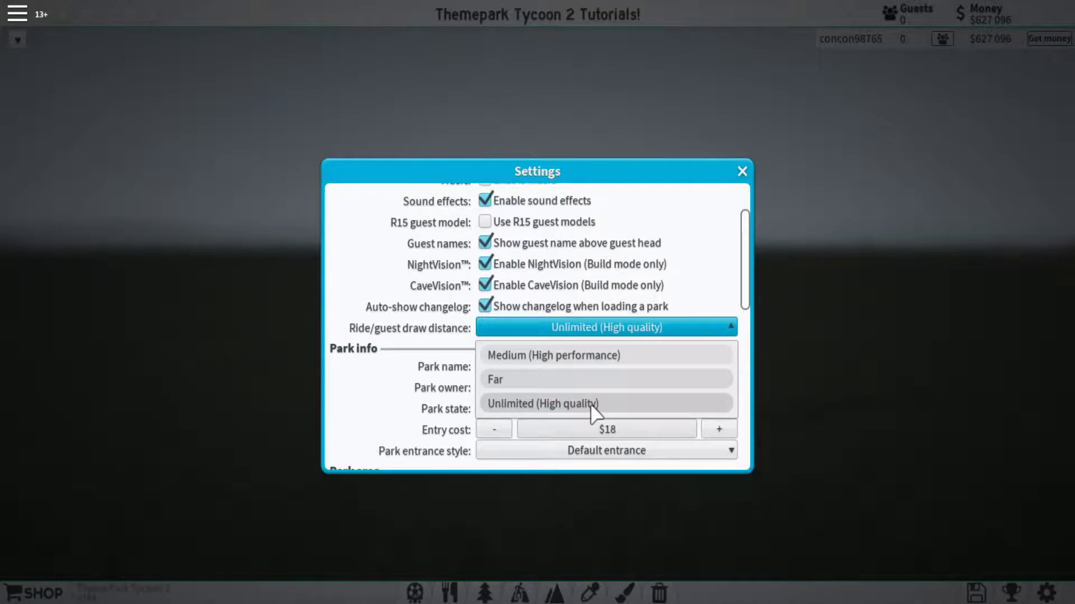
pyautogui.click(542, 403)
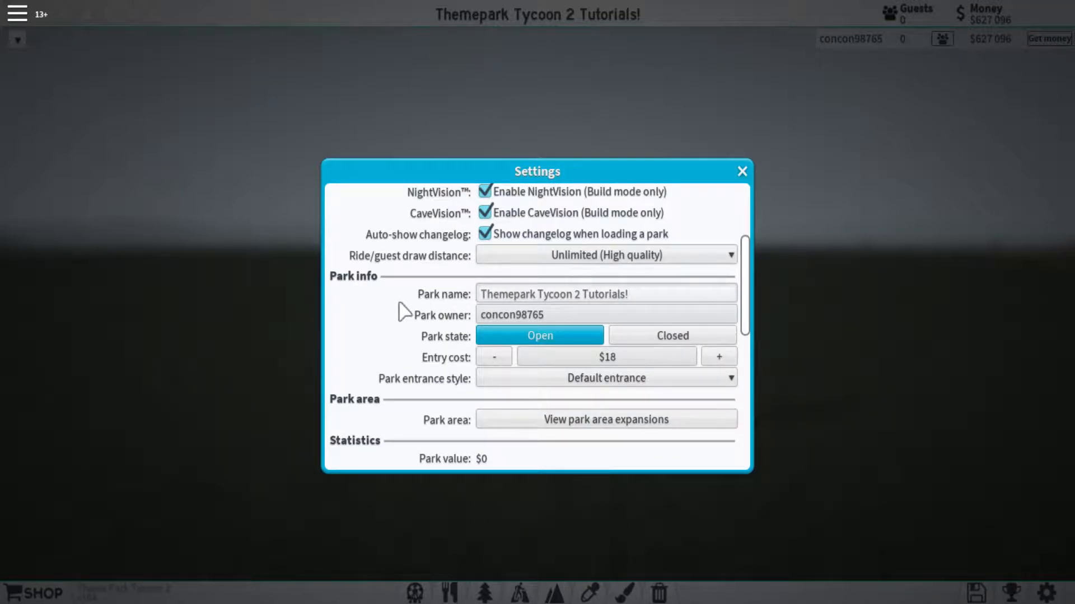
pyautogui.moveTo(740, 310)
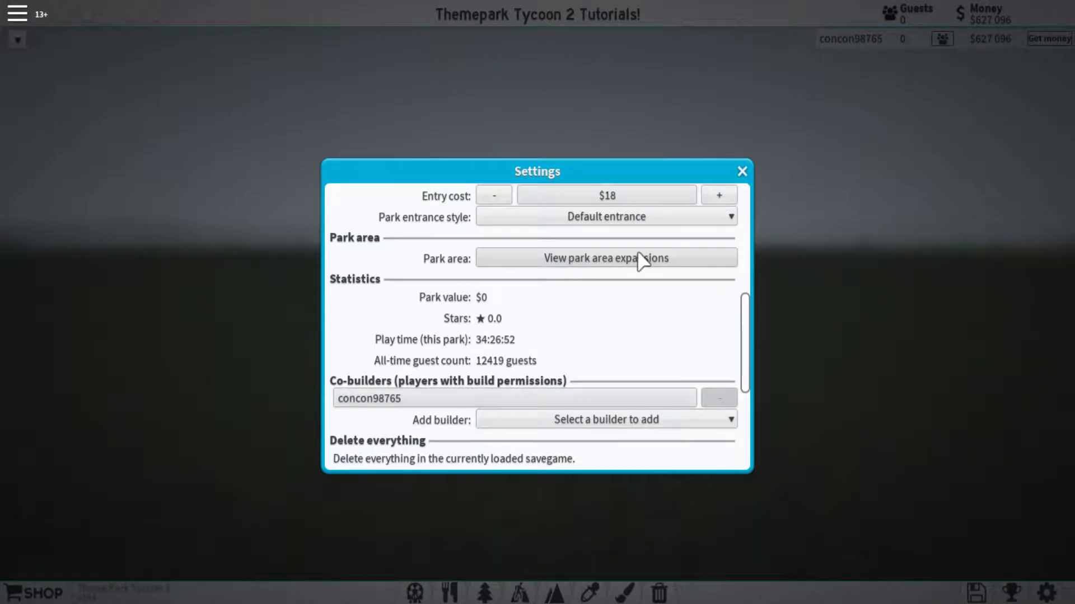
pyautogui.click(606, 258)
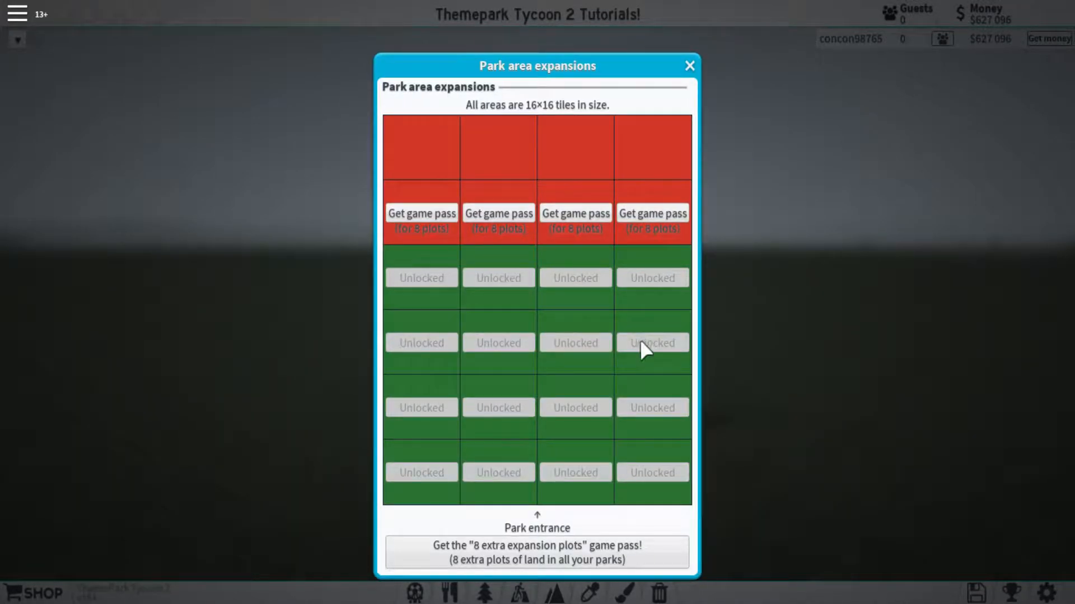
pyautogui.moveTo(465, 477)
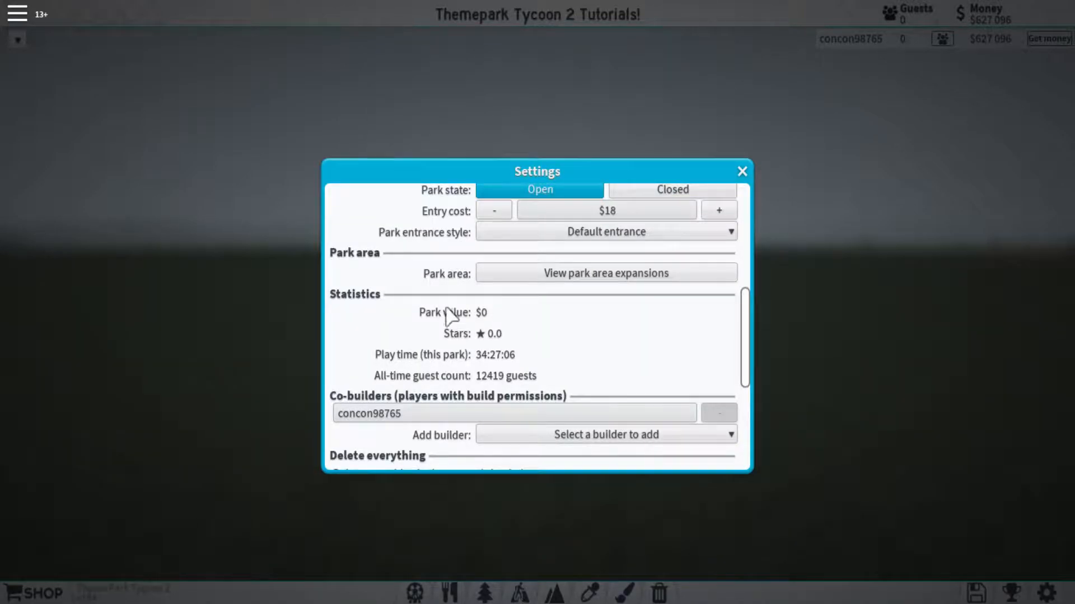
pyautogui.moveTo(466, 314)
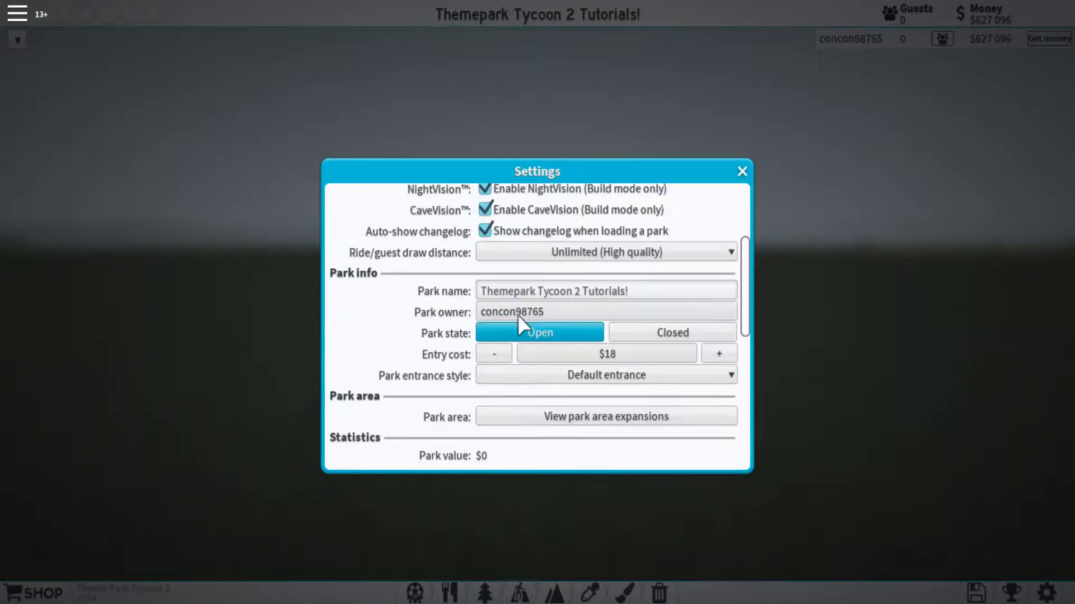
pyautogui.scroll(-3)
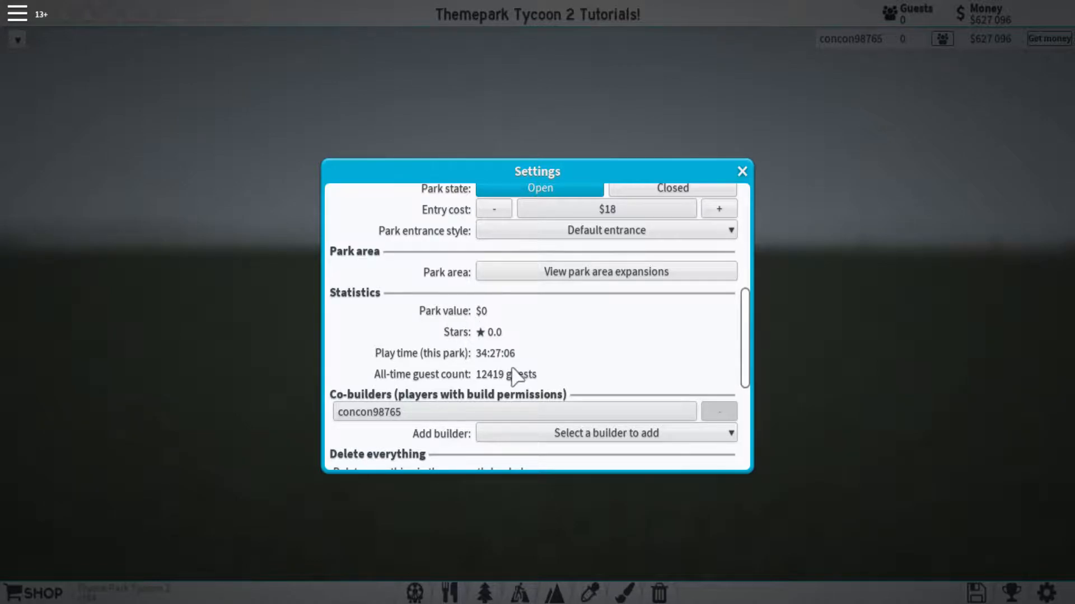
pyautogui.moveTo(494, 356)
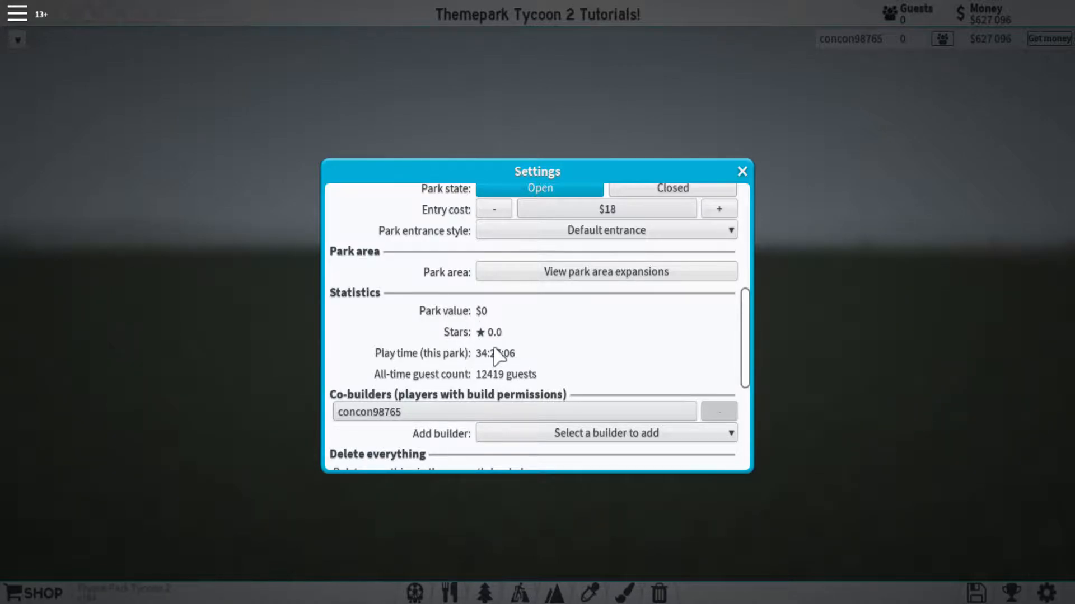
pyautogui.moveTo(501, 383)
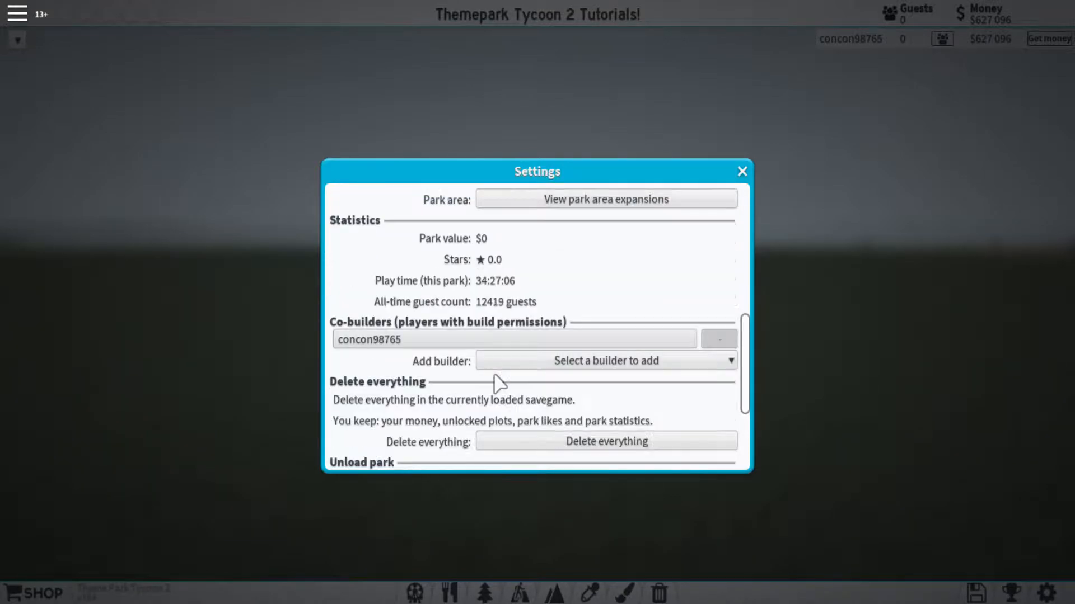
pyautogui.scroll(-3)
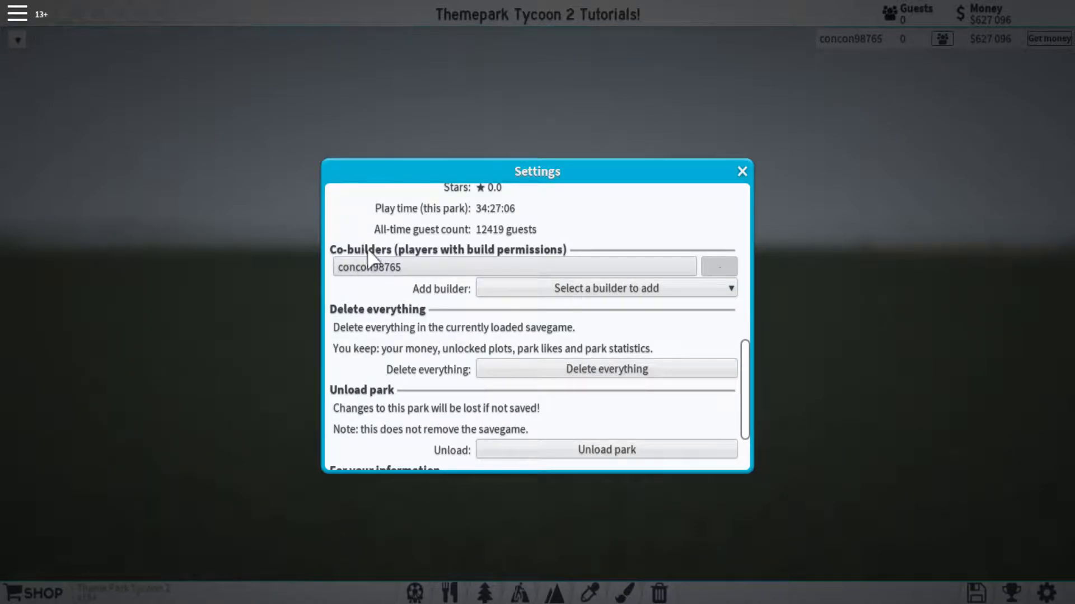
pyautogui.click(605, 287)
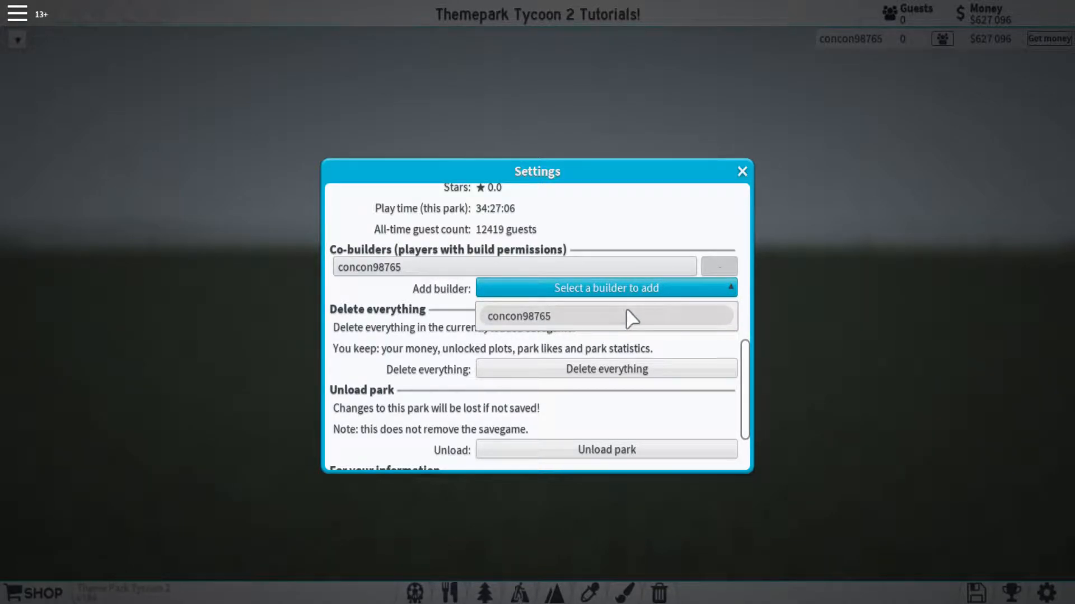
pyautogui.moveTo(565, 322)
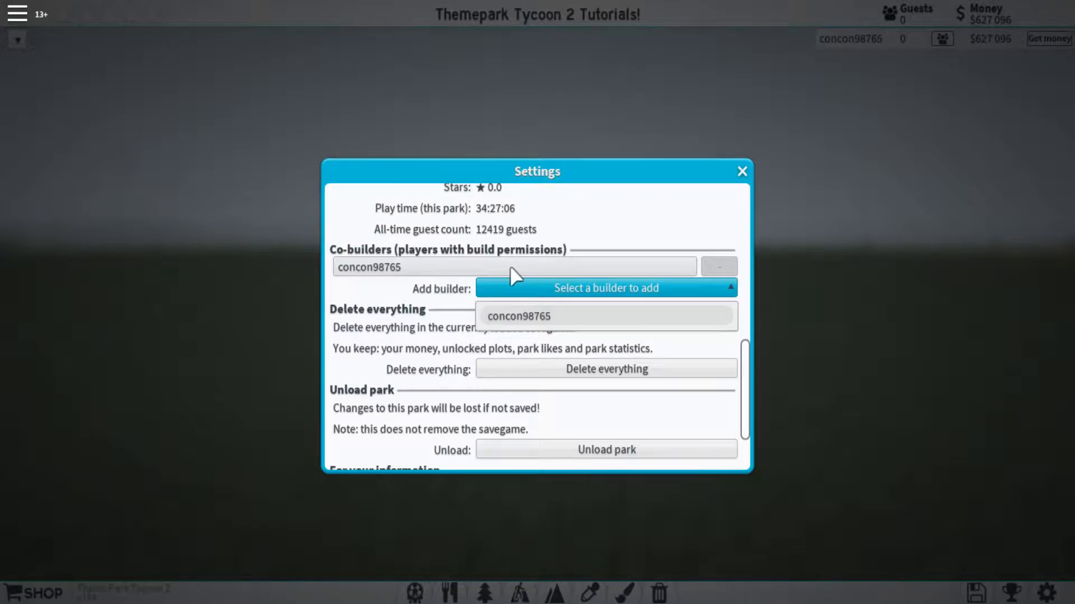
pyautogui.moveTo(542, 268)
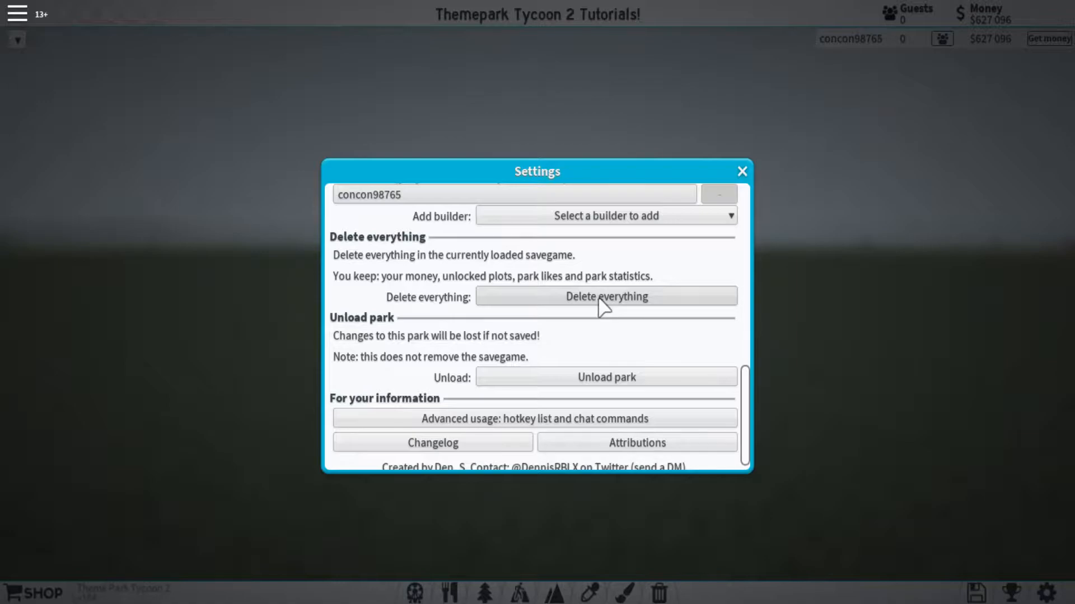
pyautogui.moveTo(605, 296)
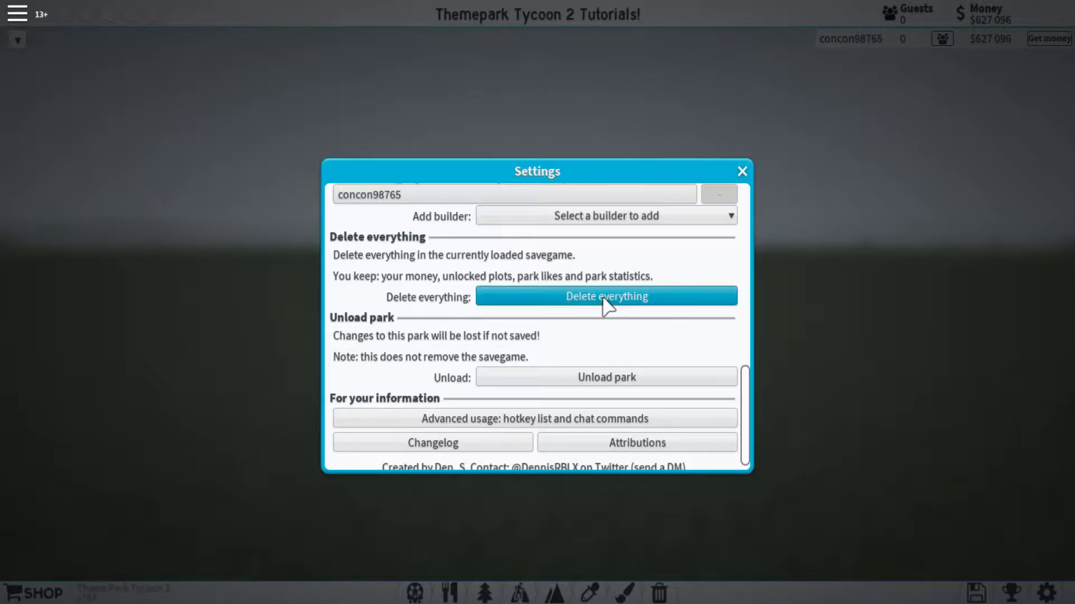
# Delete everything in the park, confirming with name 'concon98765' and 'I really want to delete everything'.
pyautogui.click(605, 296)
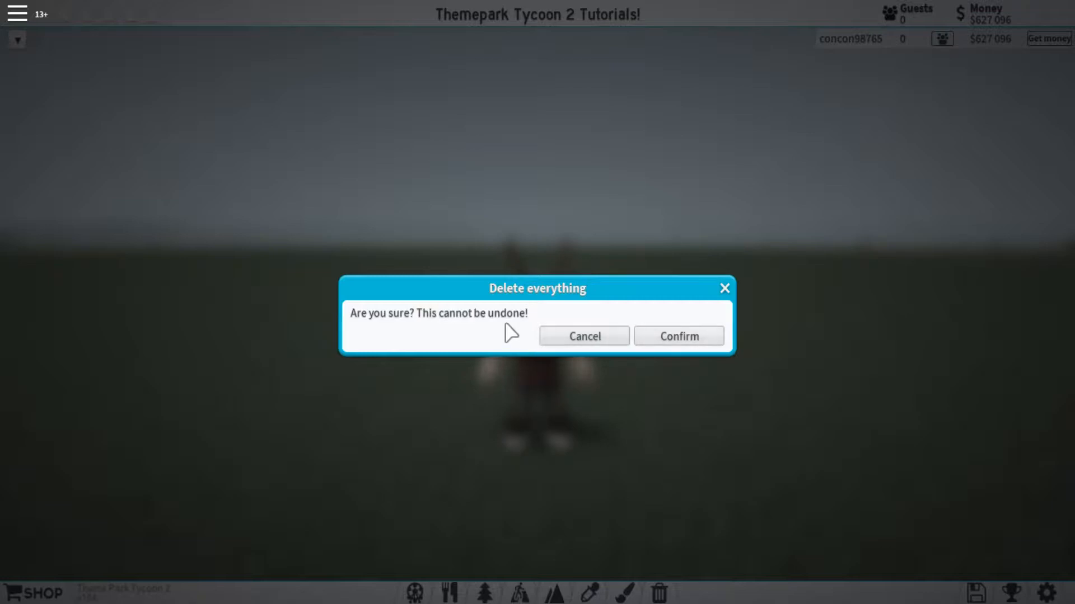
pyautogui.click(678, 335)
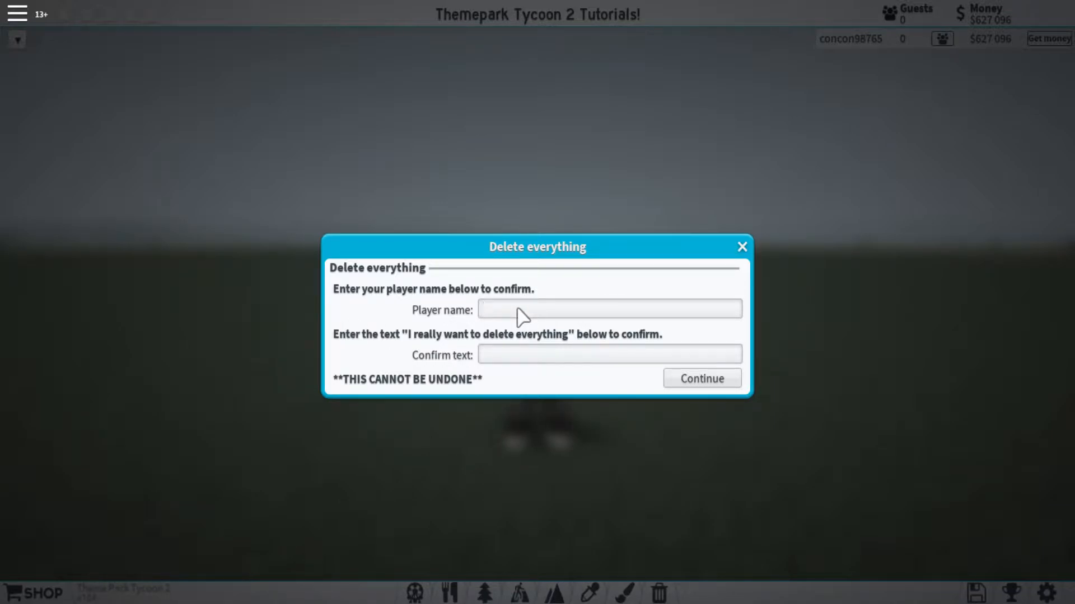
pyautogui.write('concon98765')
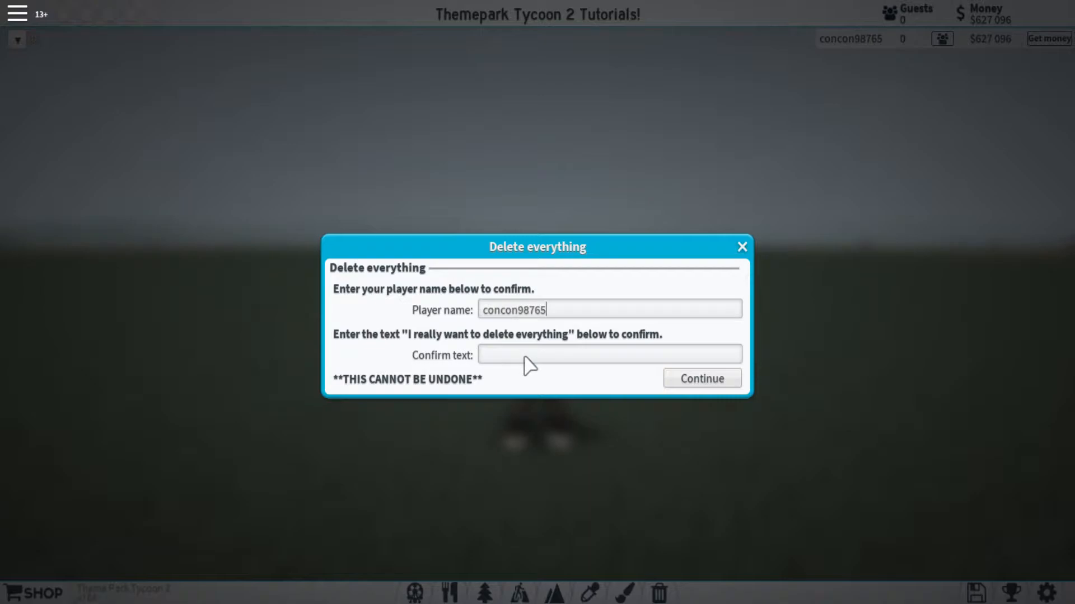
pyautogui.write('I really want to delete everything')
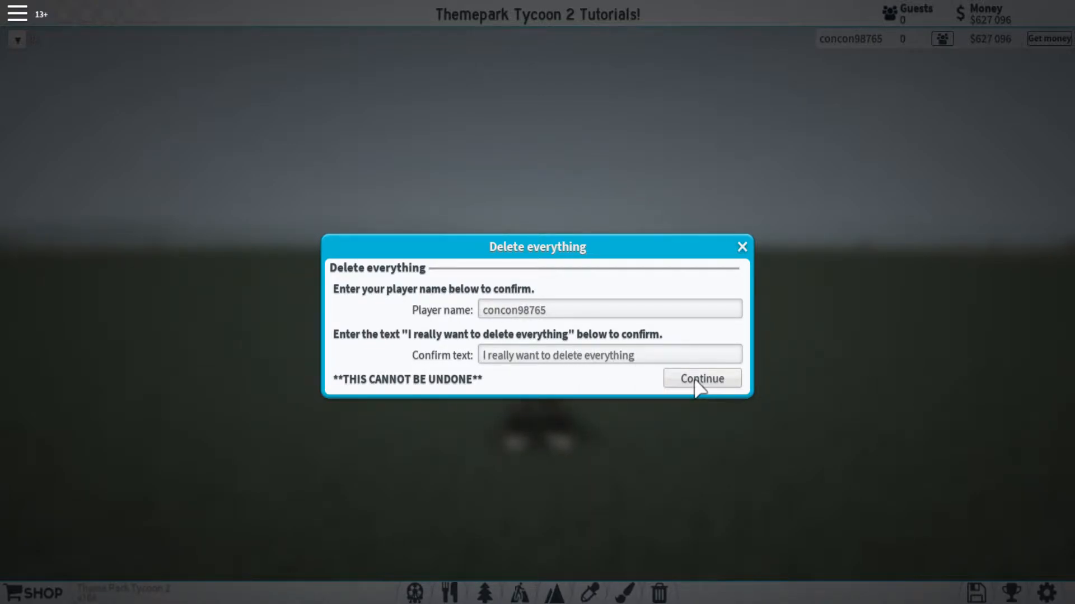
pyautogui.click(700, 378)
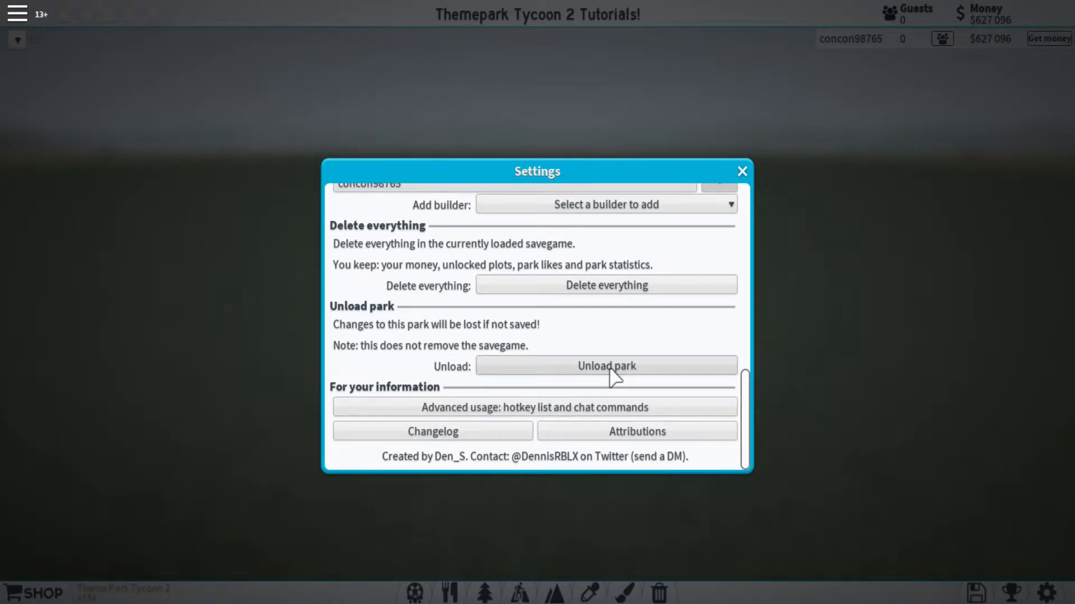
pyautogui.moveTo(597, 360)
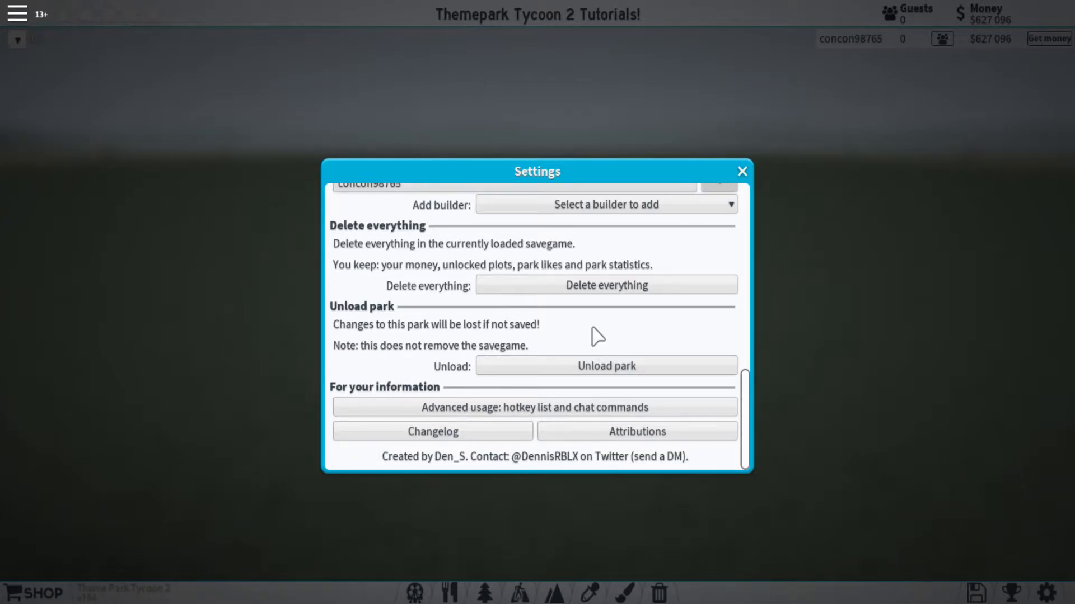
pyautogui.moveTo(521, 346)
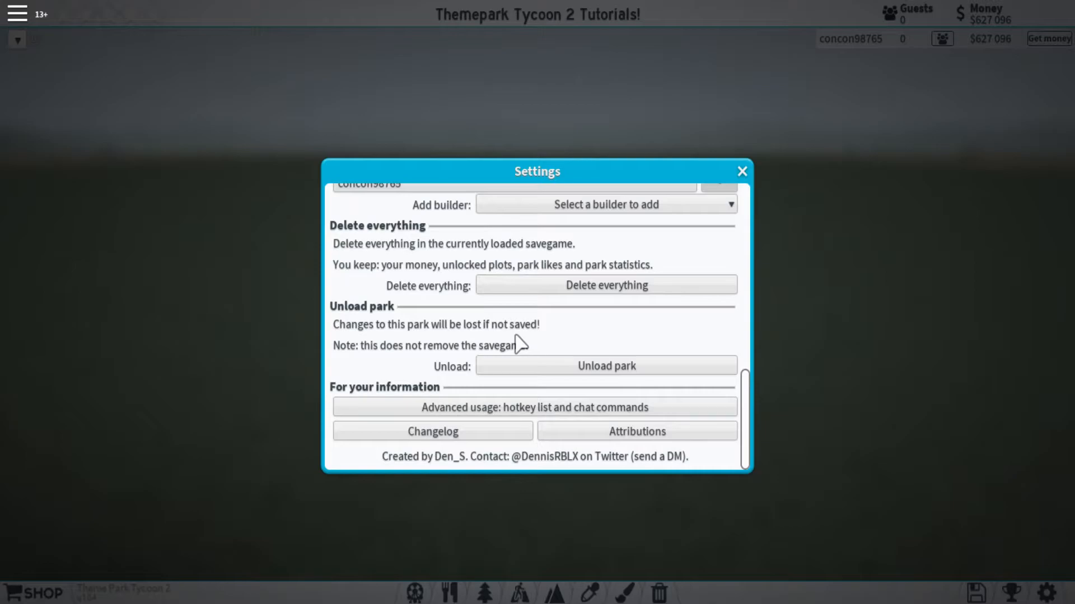
pyautogui.moveTo(546, 341)
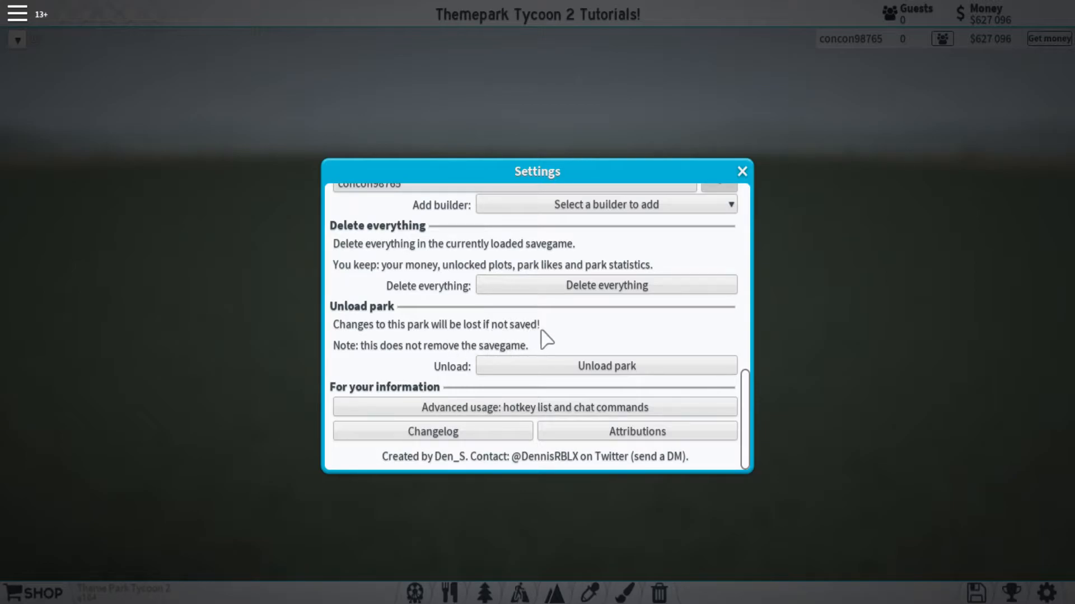
pyautogui.moveTo(640, 356)
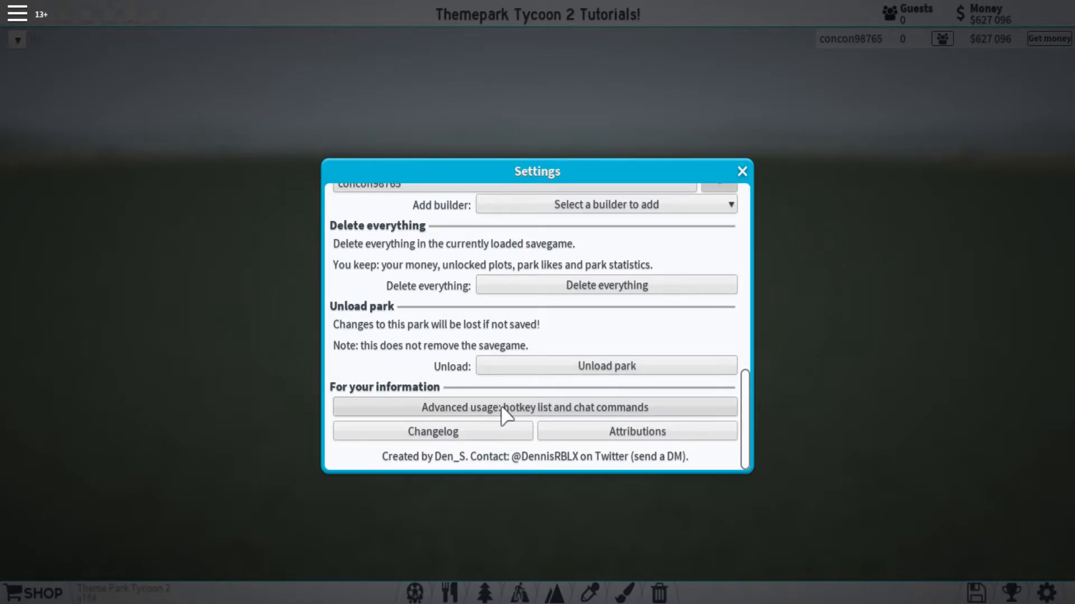
pyautogui.click(536, 407)
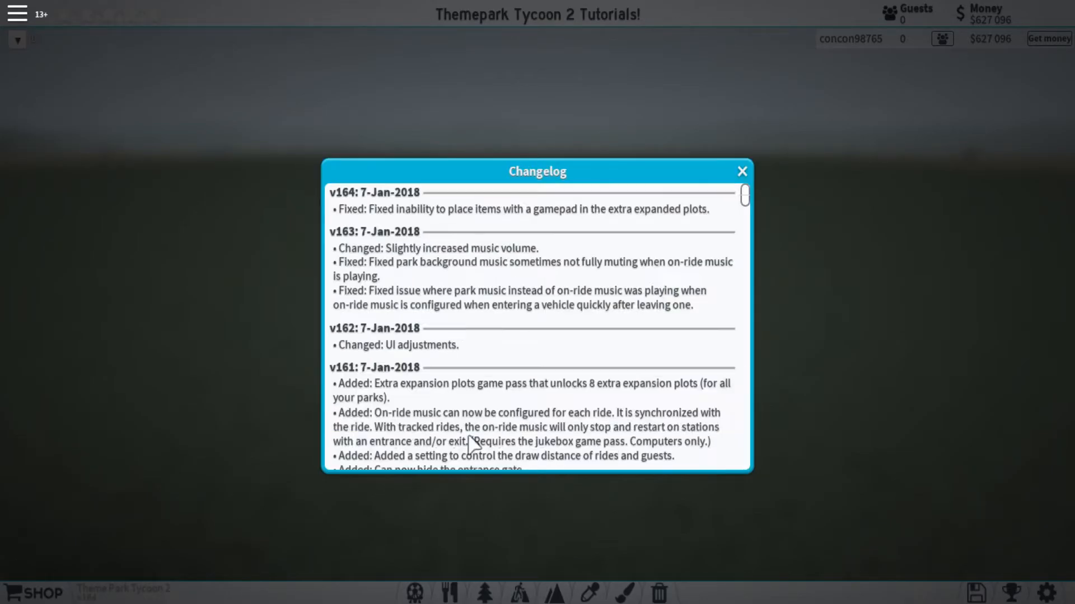
pyautogui.moveTo(741, 171)
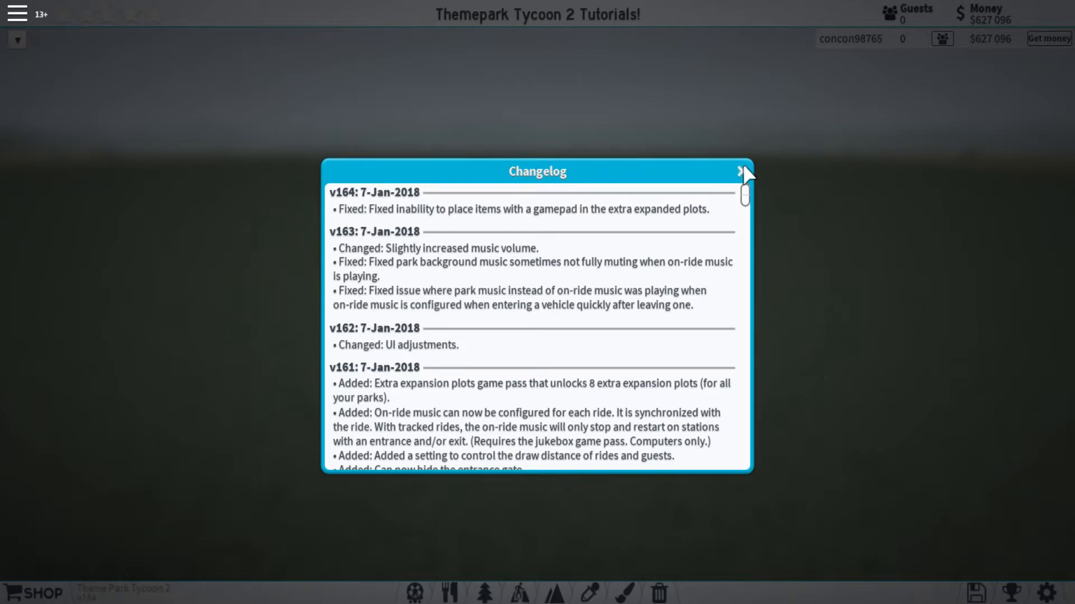
# Close the Changelog window to return to the empty park view.
pyautogui.click(741, 172)
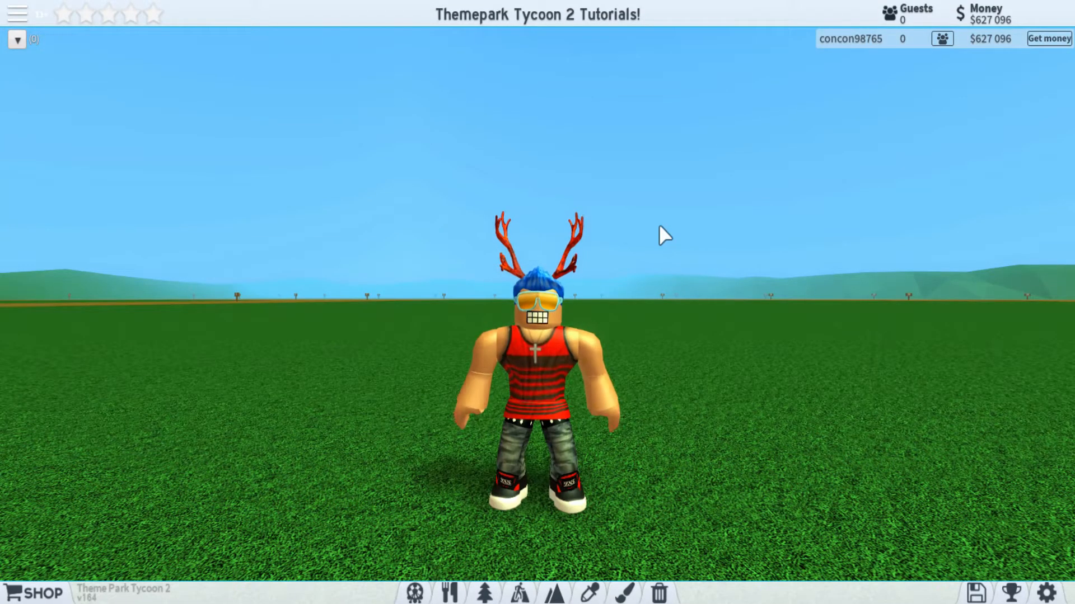